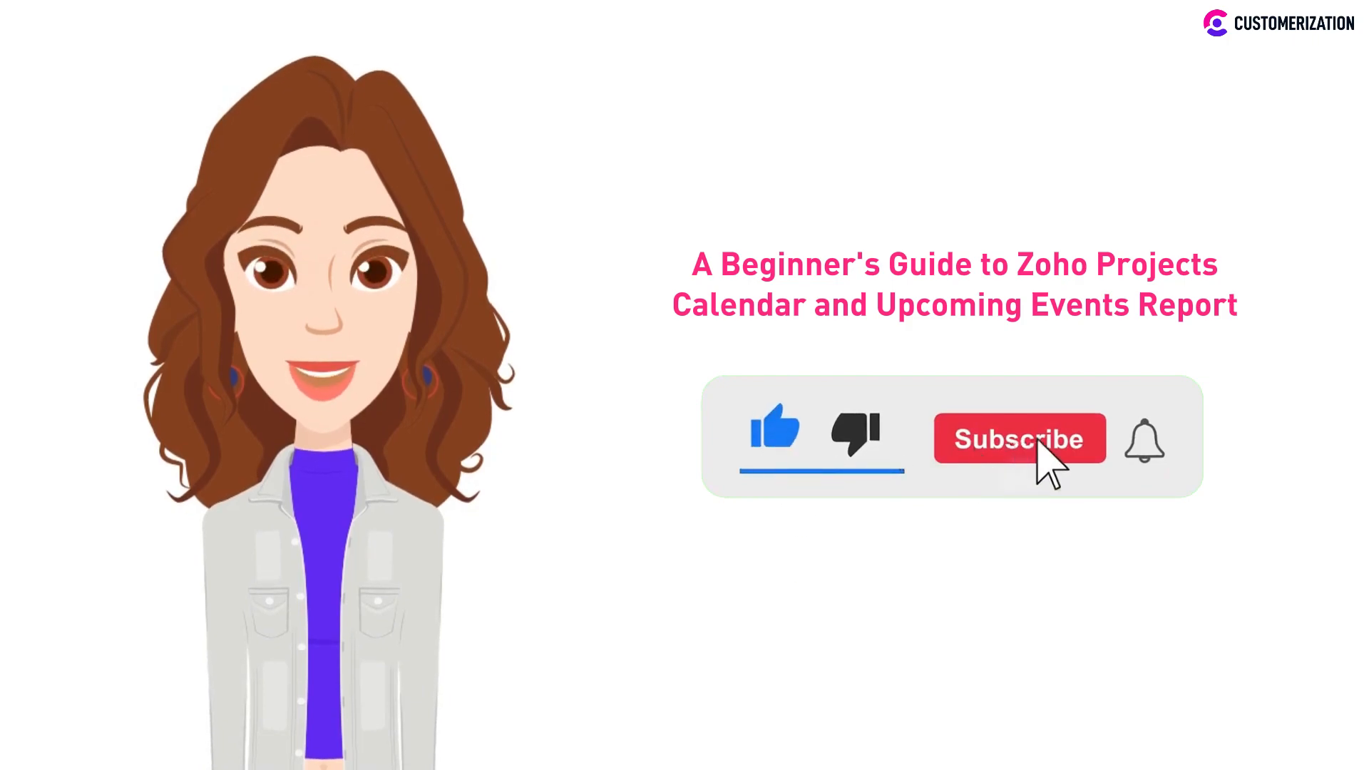
Go to the Explore Zoho Projects! project and show its Dashboard overview
{"action": "left_click", "coordinate": [1017, 438]}
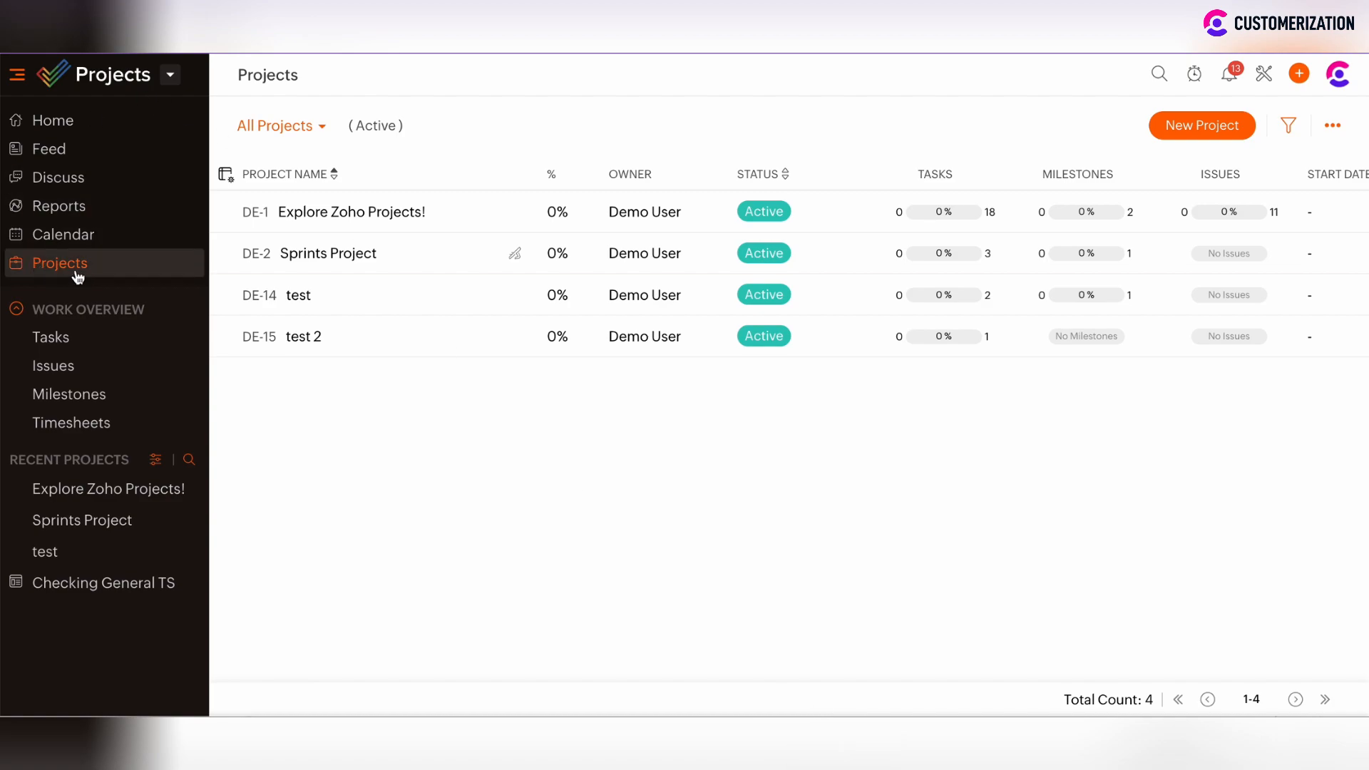
{"action": "mouse_move", "coordinate": [332, 218]}
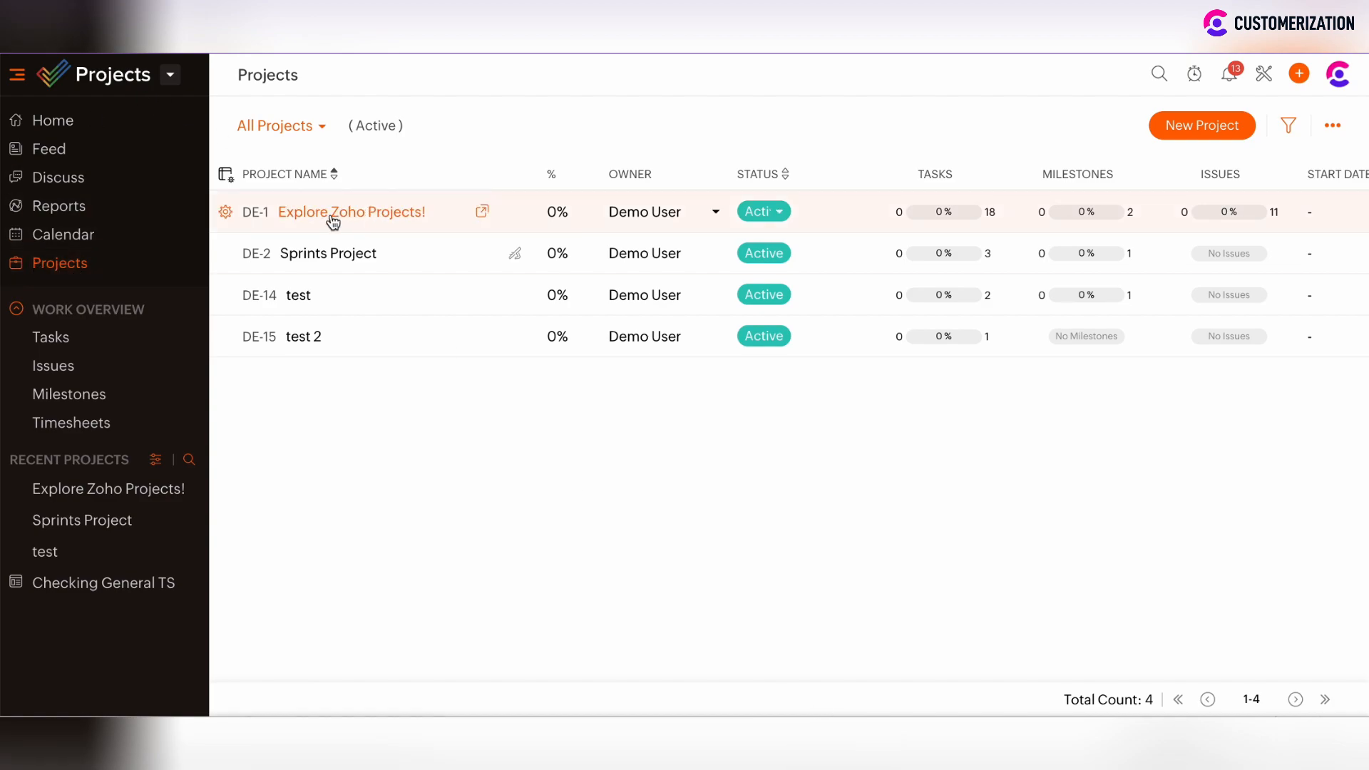
{"action": "left_click", "coordinate": [351, 211]}
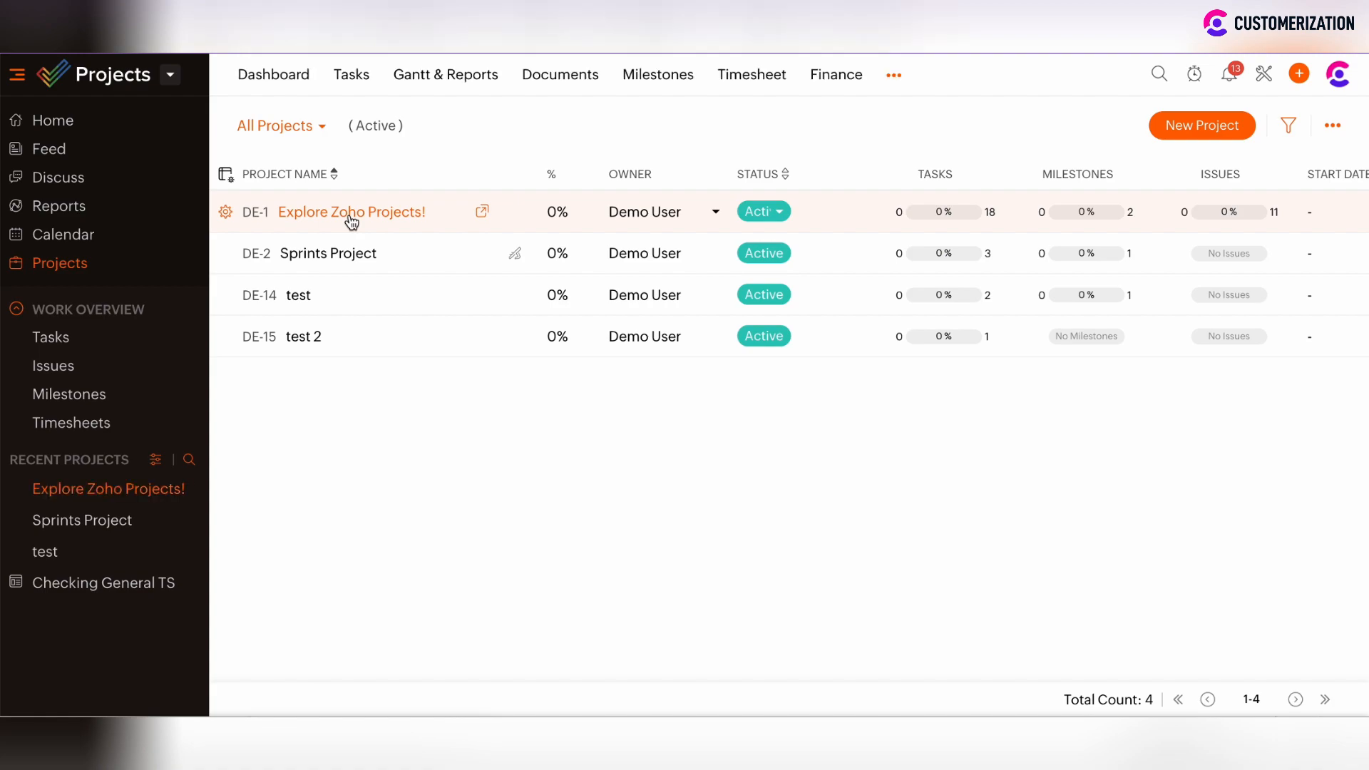
{"action": "left_click", "coordinate": [351, 213]}
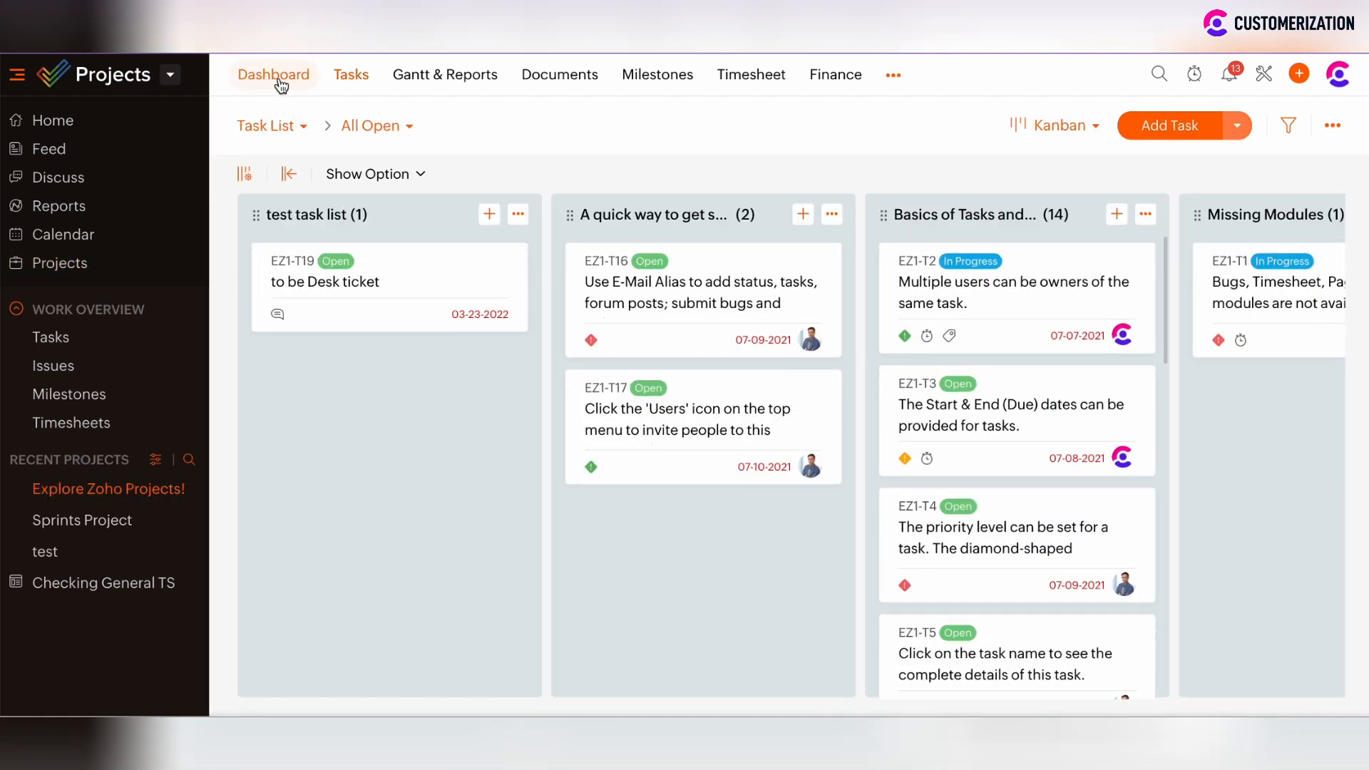
{"action": "left_click", "coordinate": [274, 74]}
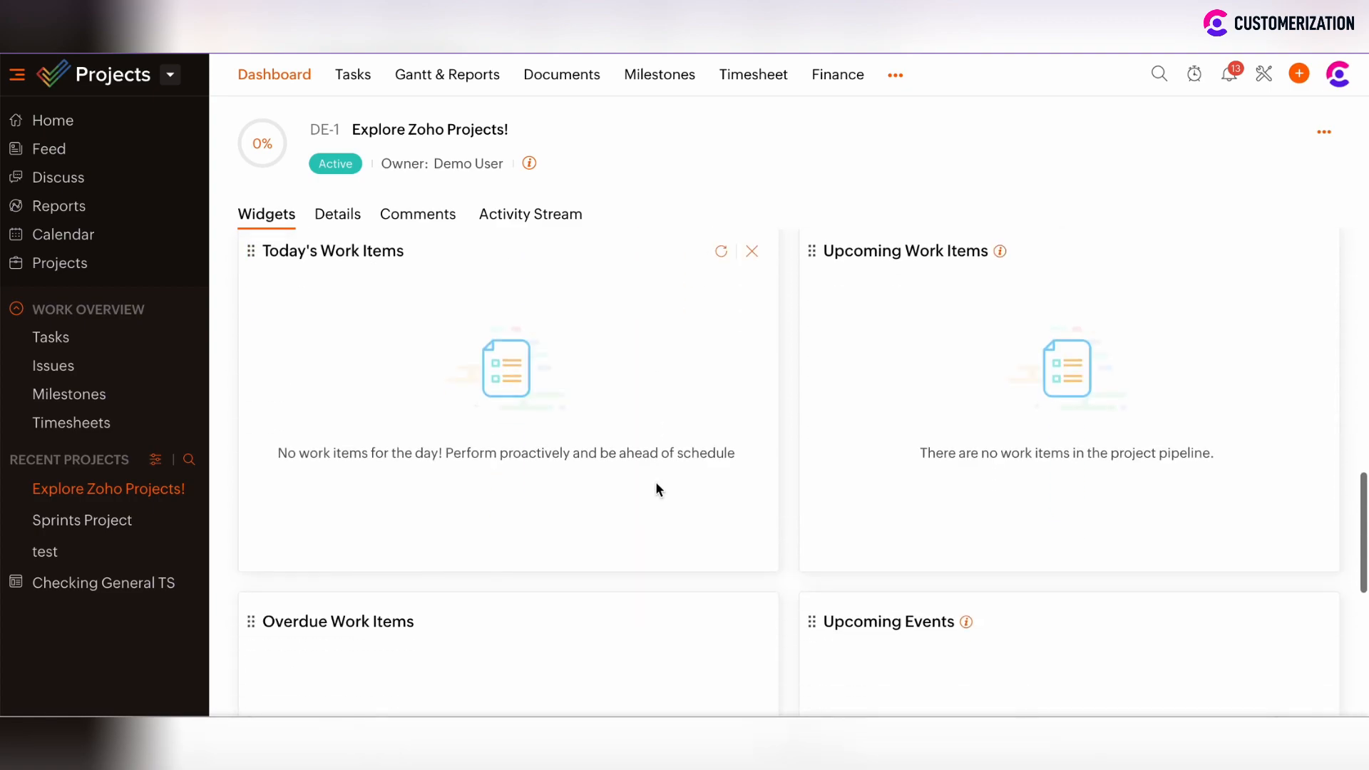
Scroll the dashboard widgets down to the empty Upcoming Events widget
{"action": "scroll", "scroll_direction": "down", "scroll_amount": 3}
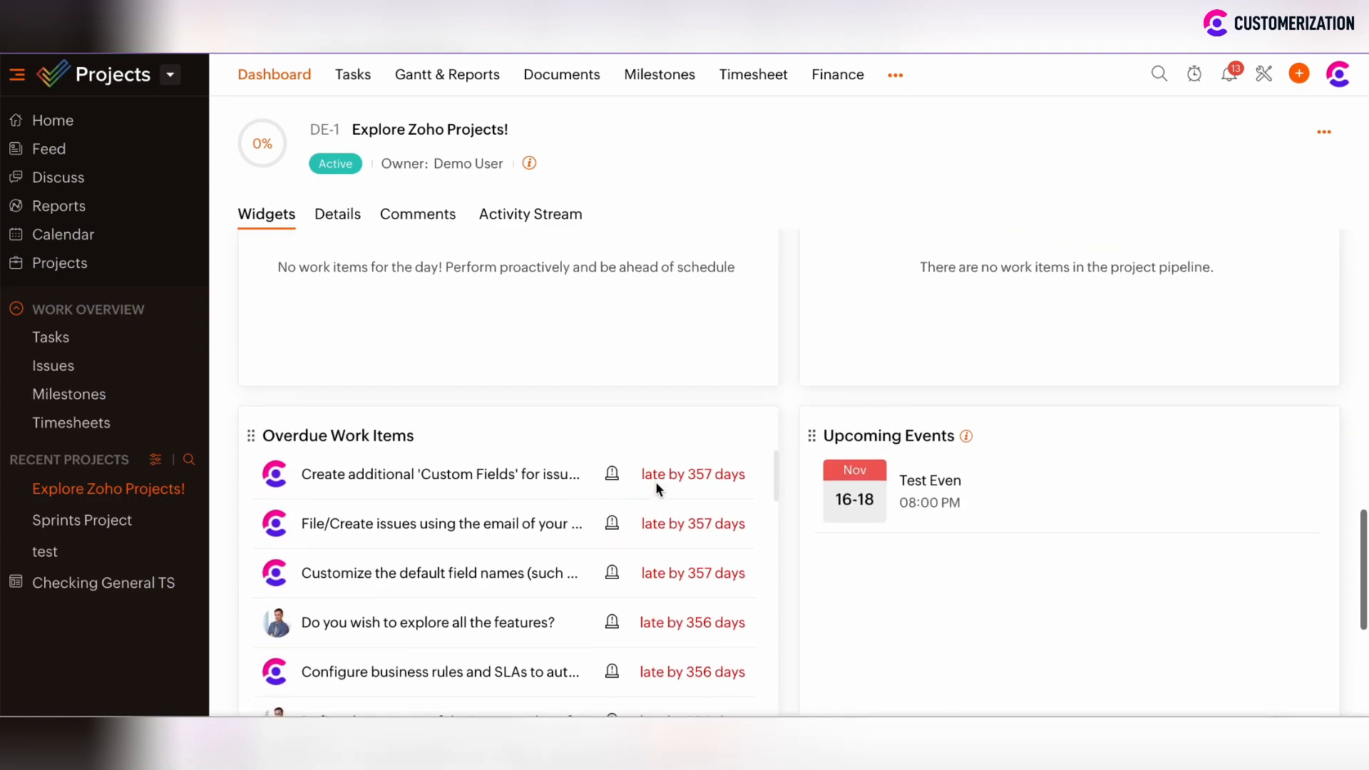
{"action": "left_click", "coordinate": [1283, 437]}
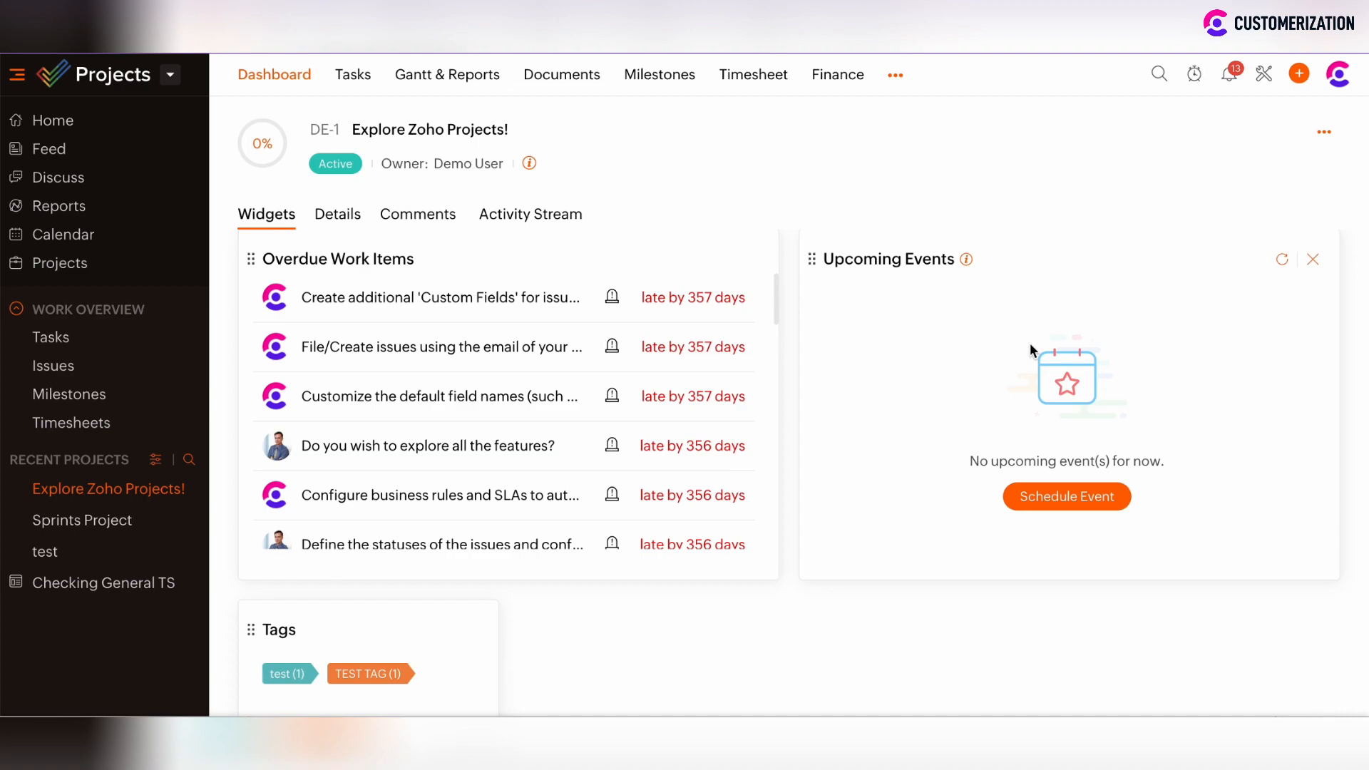
{"action": "scroll", "scroll_direction": "down", "scroll_amount": 3}
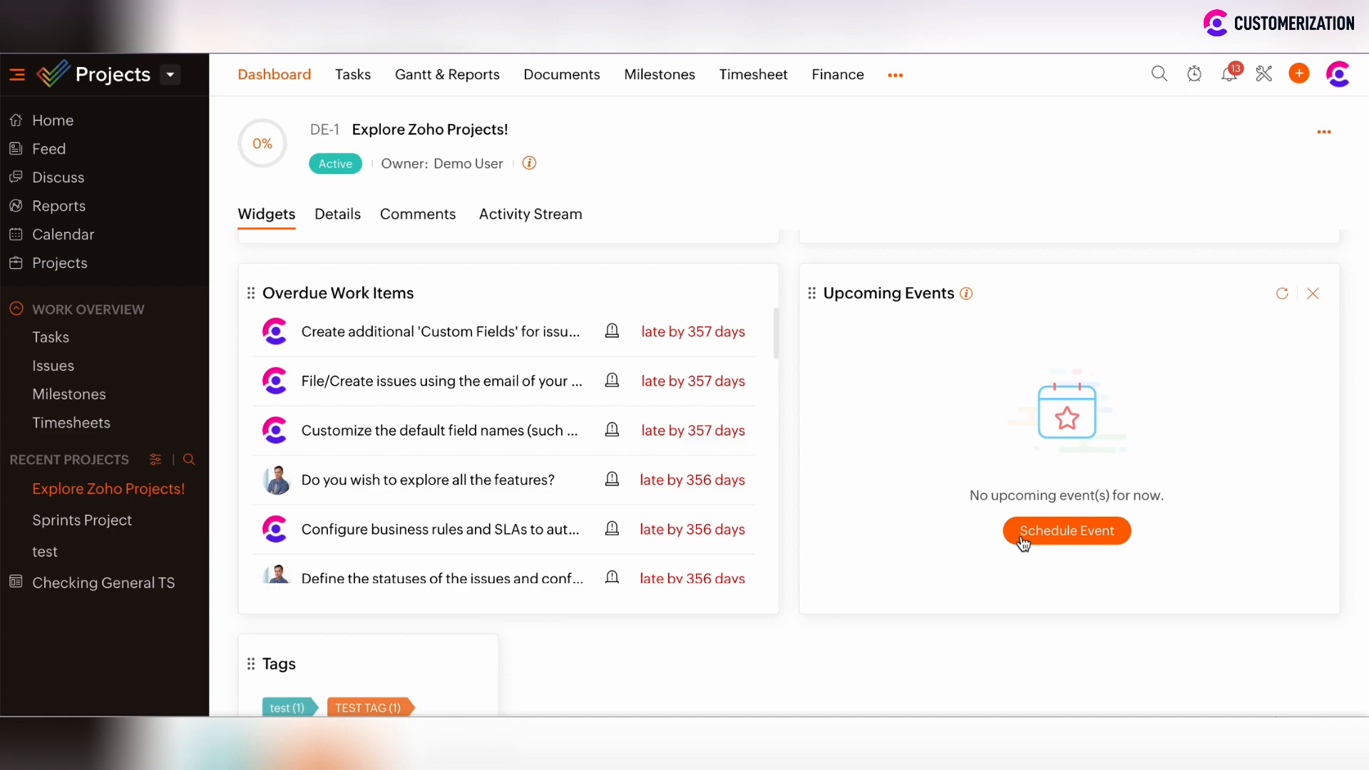
{"action": "mouse_move", "coordinate": [1039, 542]}
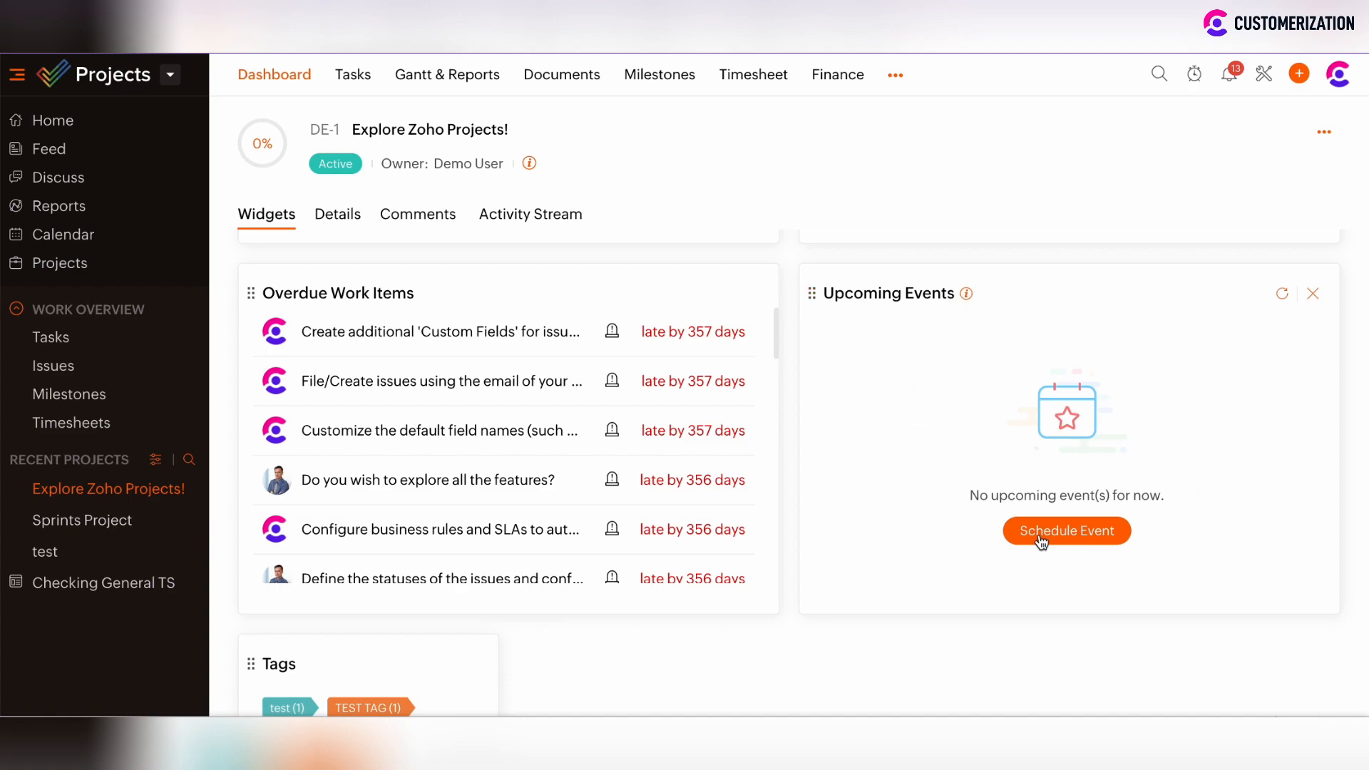
Schedule a 'Test' event ending Nov 18 with user2 attending and a 30-minute reminder
{"action": "left_click", "coordinate": [1065, 530]}
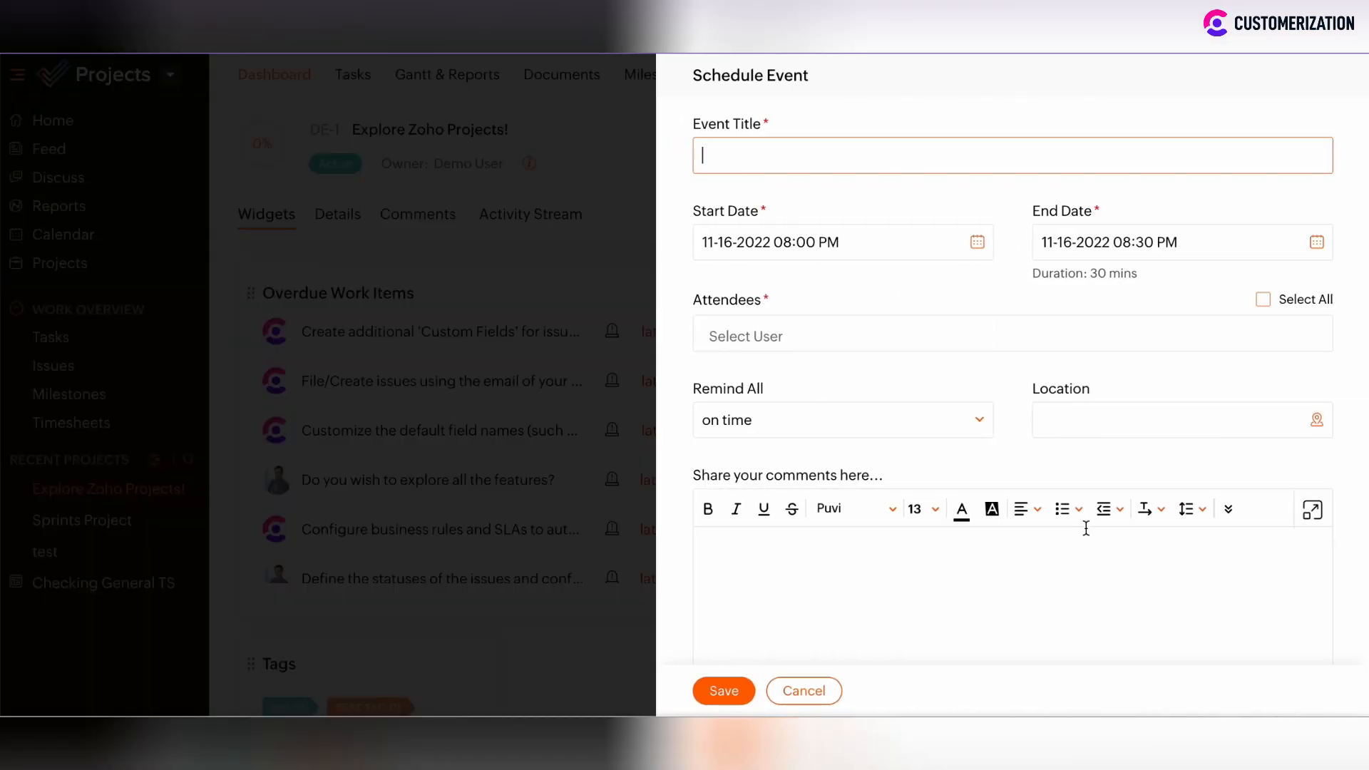
{"action": "type", "text": "Test Event"}
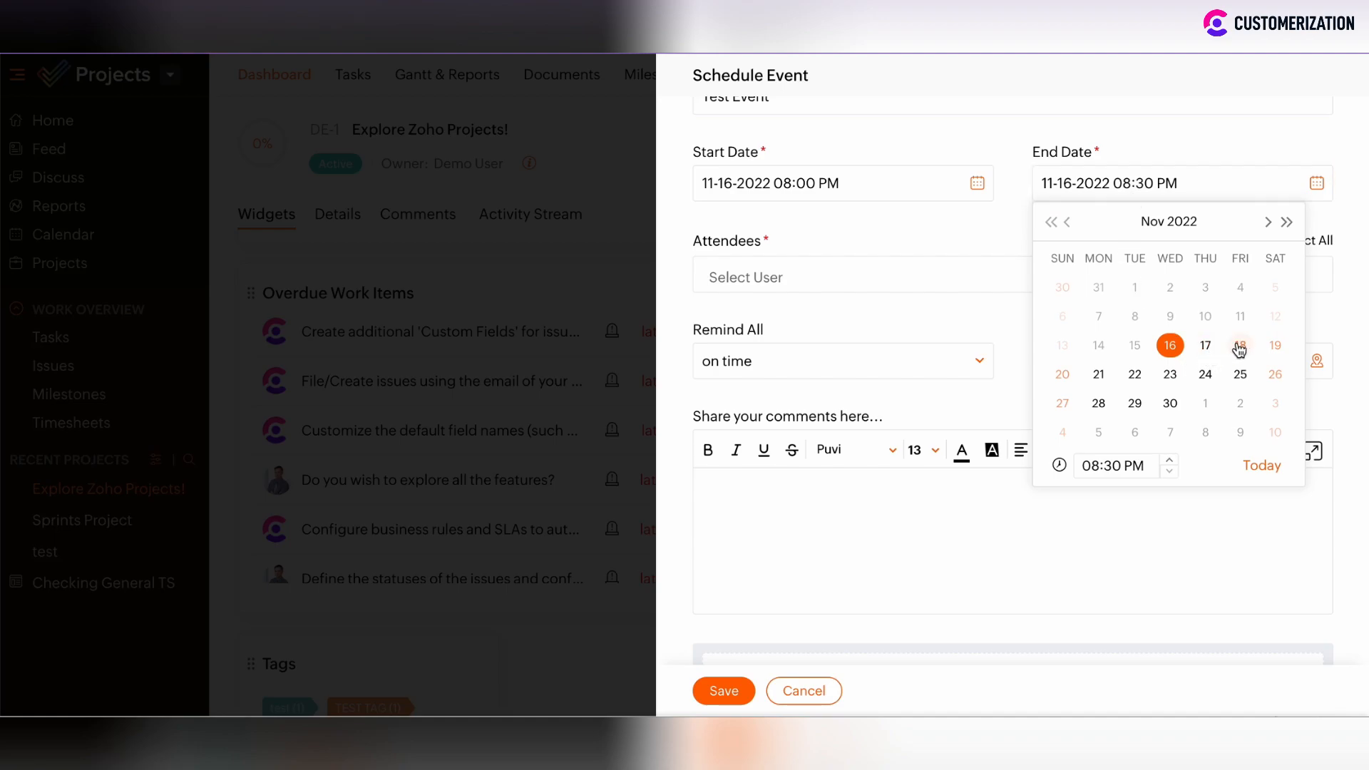
{"action": "left_click", "coordinate": [1239, 345]}
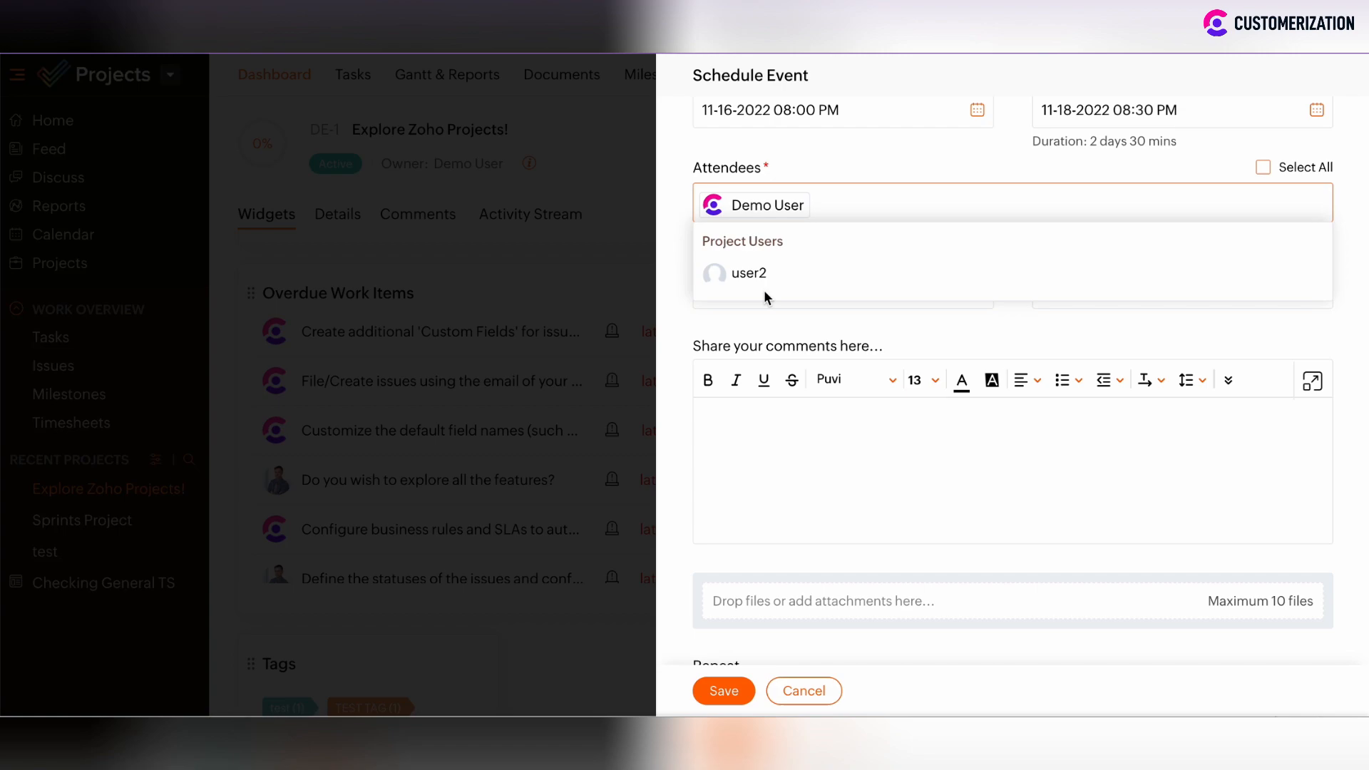
{"action": "left_click", "coordinate": [748, 273]}
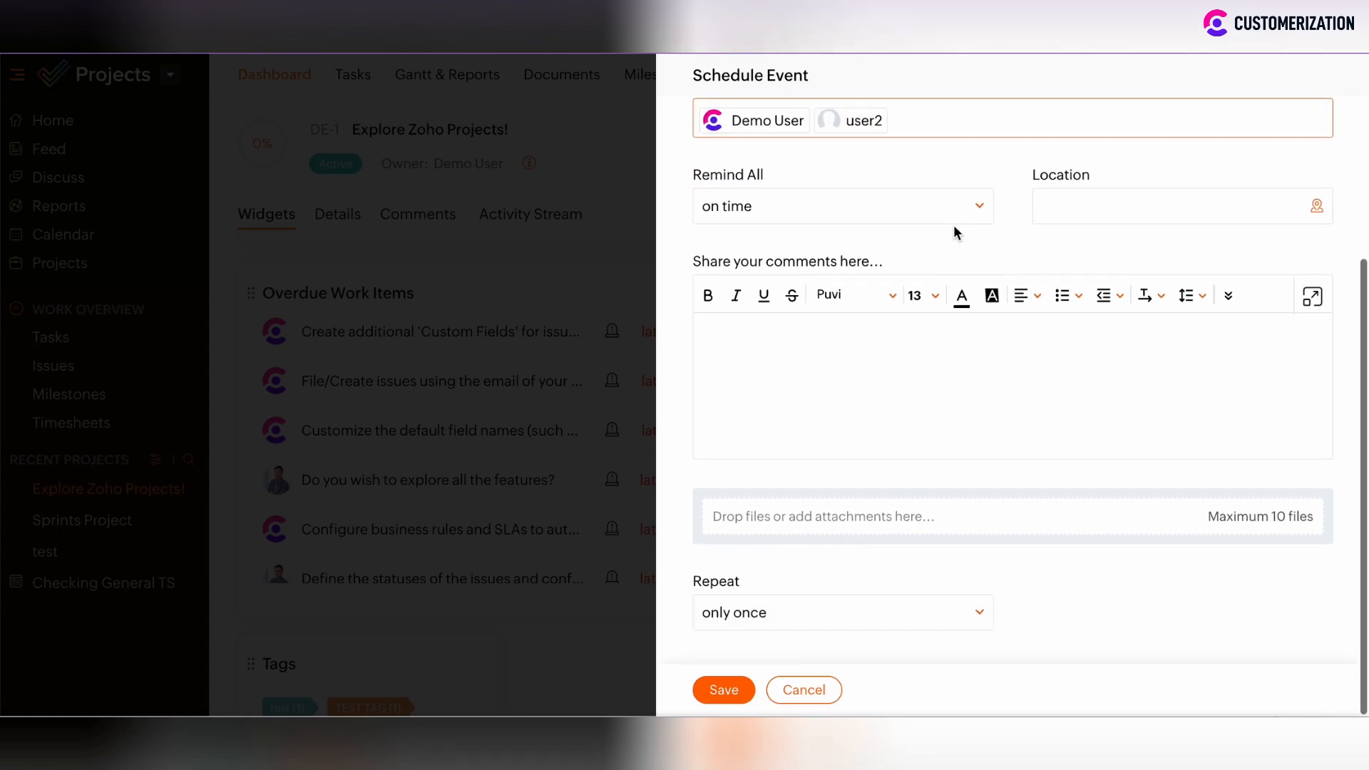
{"action": "left_click", "coordinate": [842, 205]}
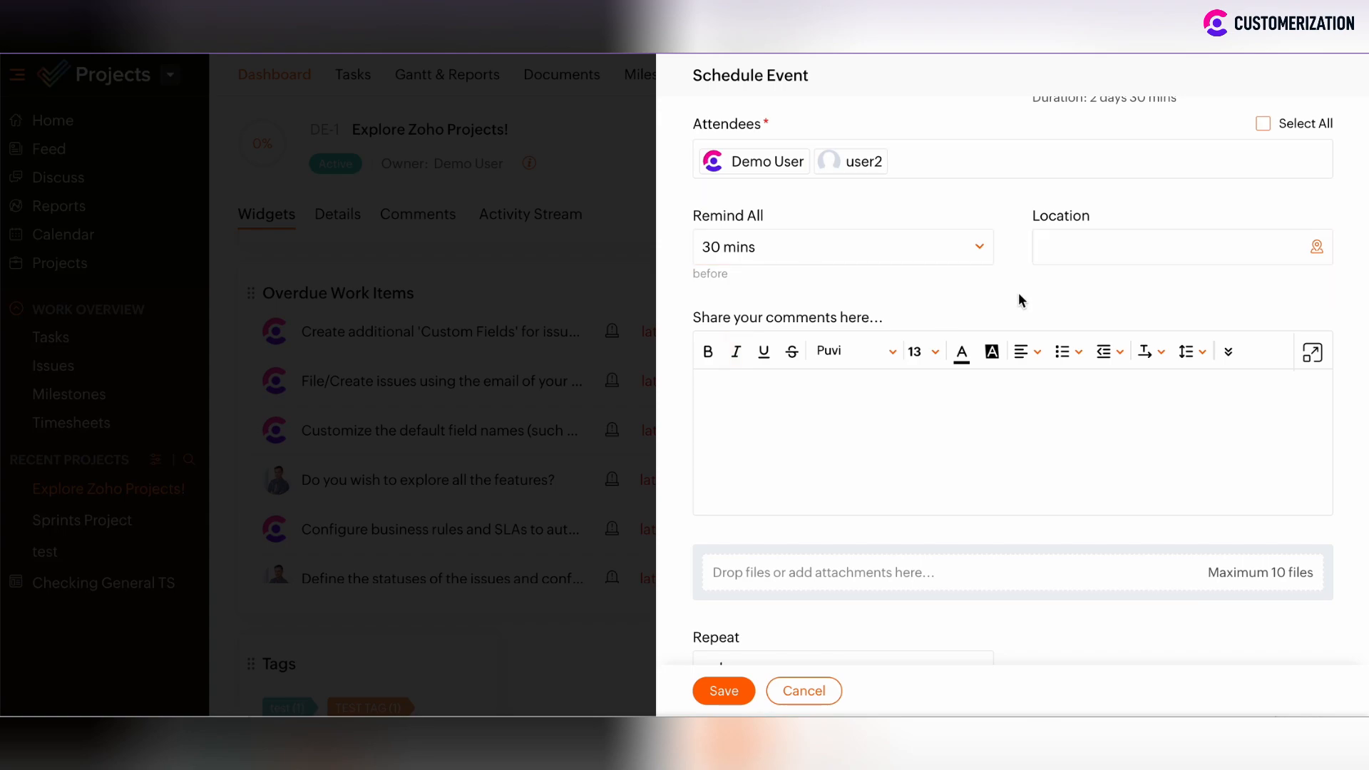
{"action": "left_click", "coordinate": [1179, 247]}
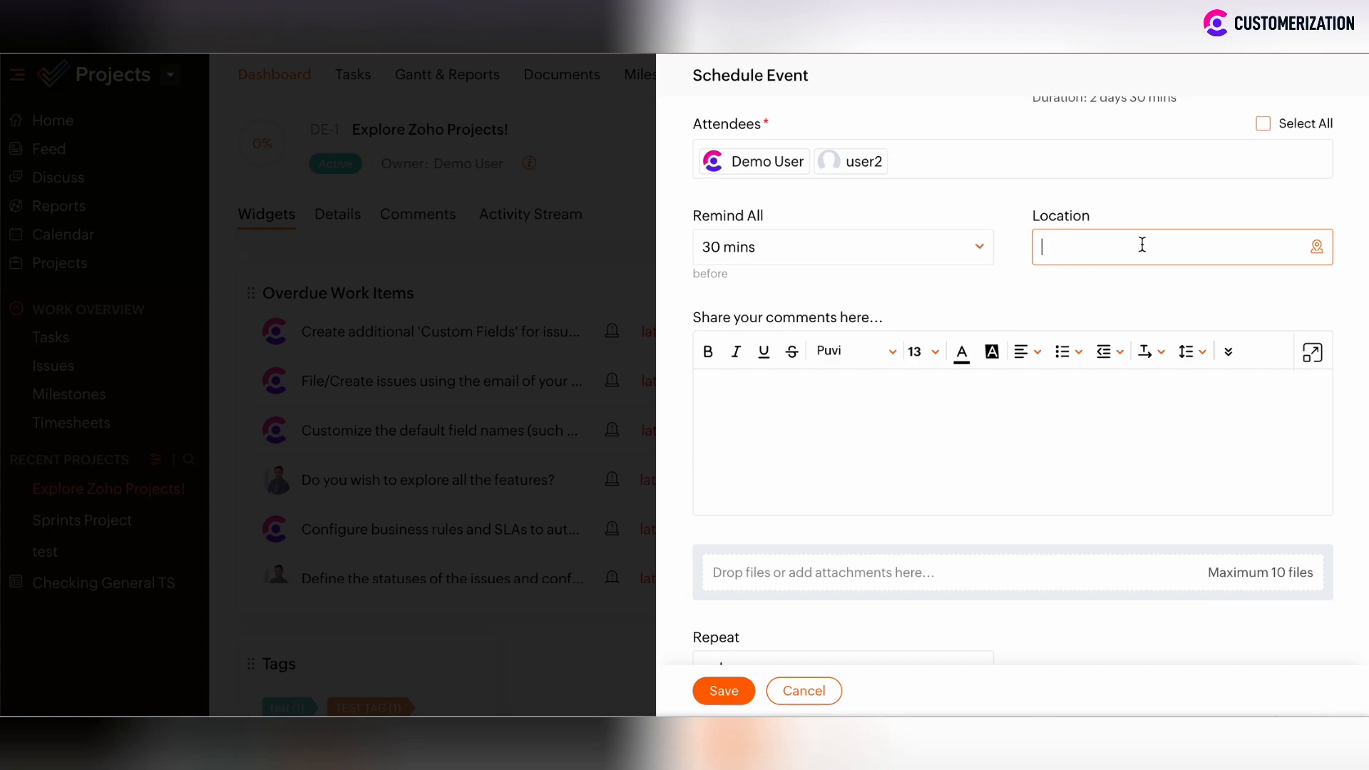
Make the event repeat every week and end after 3 occurrences
{"action": "scroll", "scroll_direction": "down", "scroll_amount": 3}
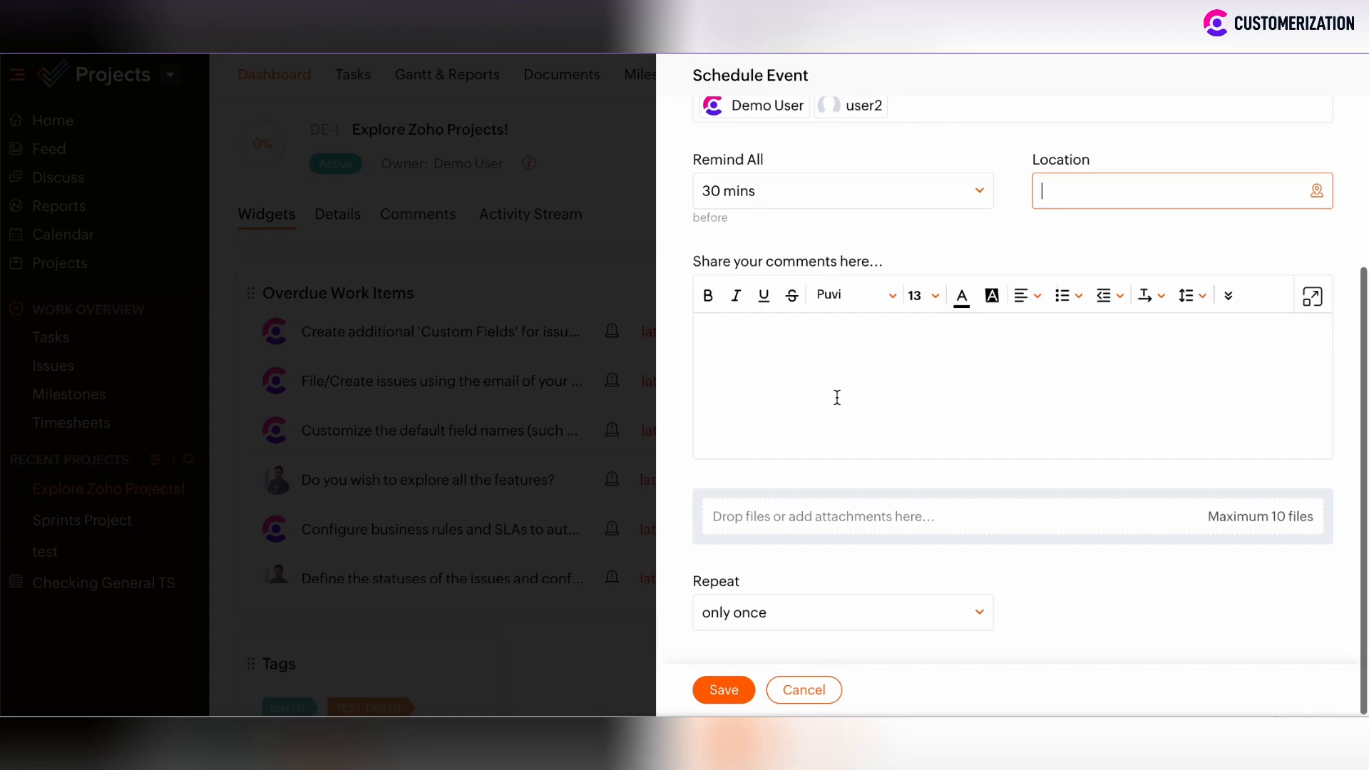
{"action": "mouse_move", "coordinate": [862, 526]}
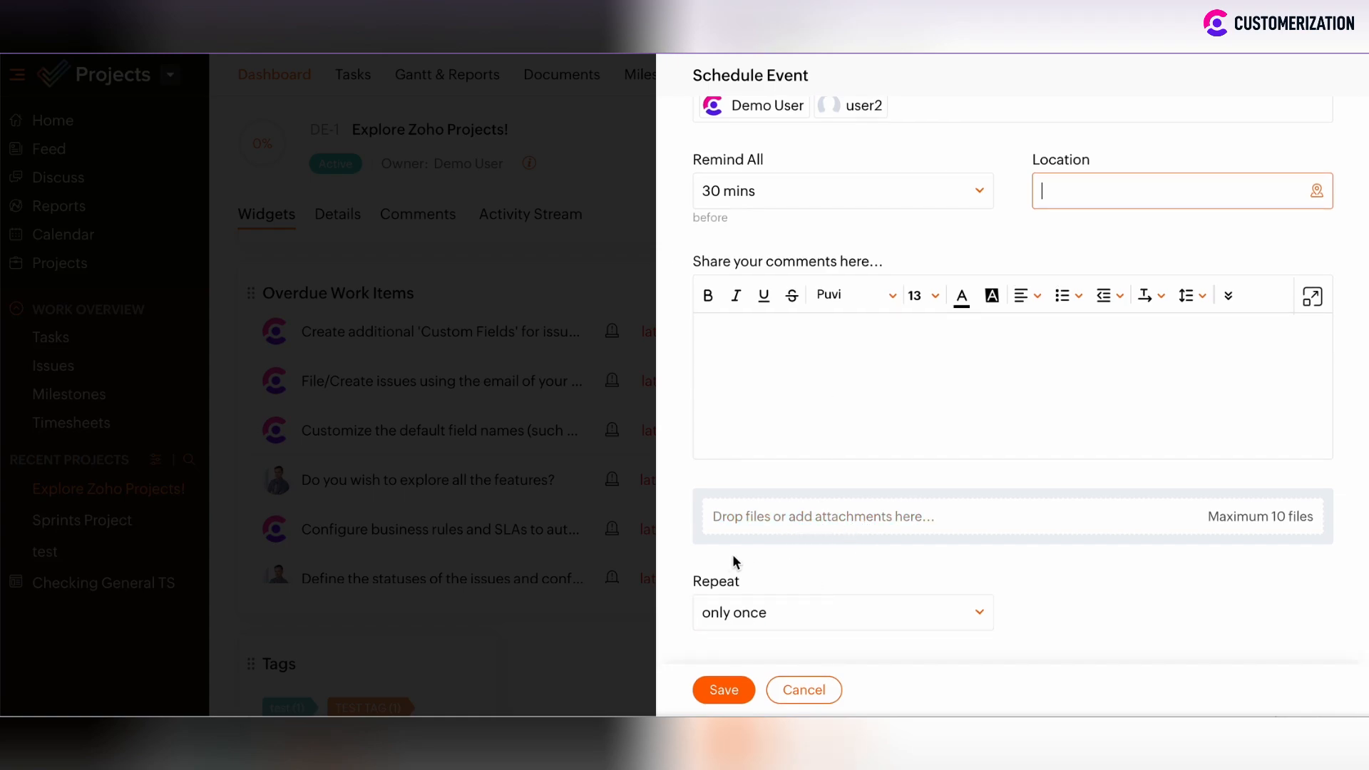
{"action": "mouse_move", "coordinate": [686, 566]}
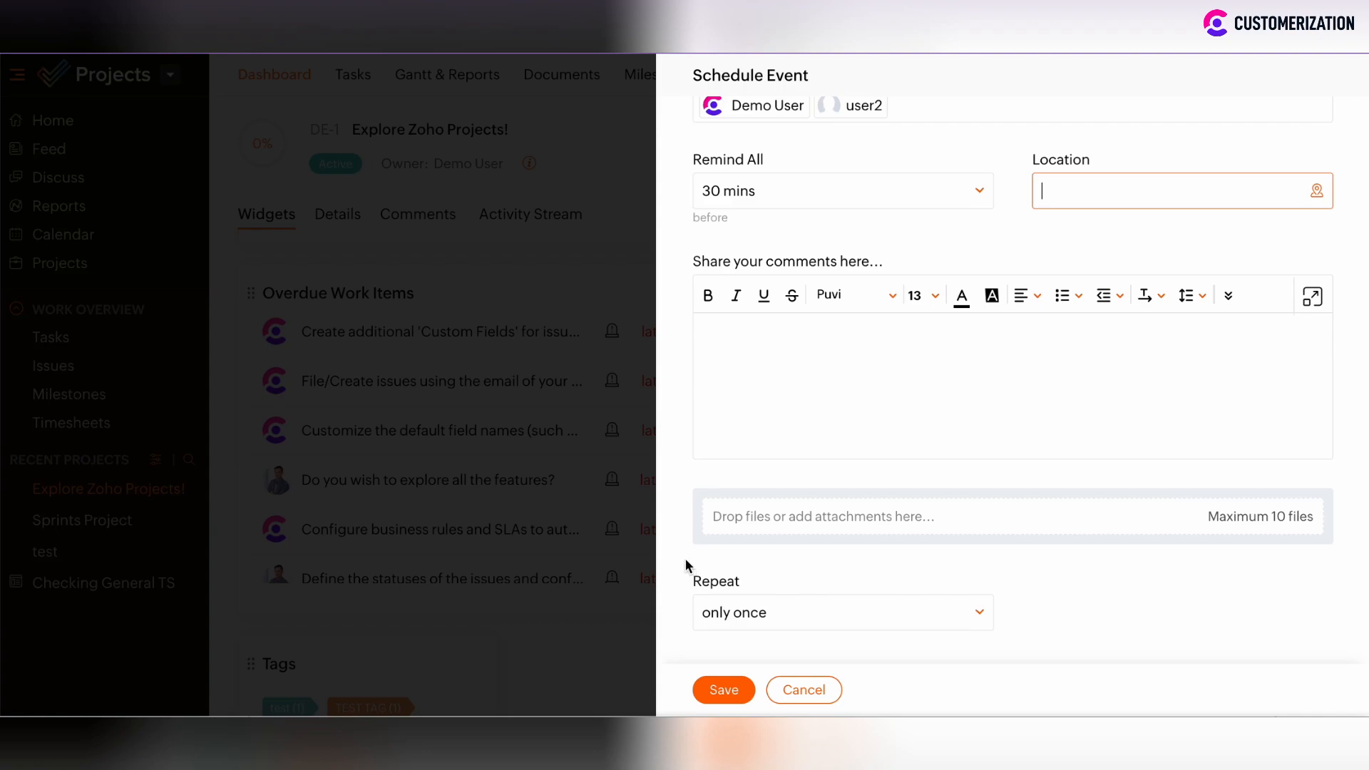
{"action": "left_click", "coordinate": [841, 612]}
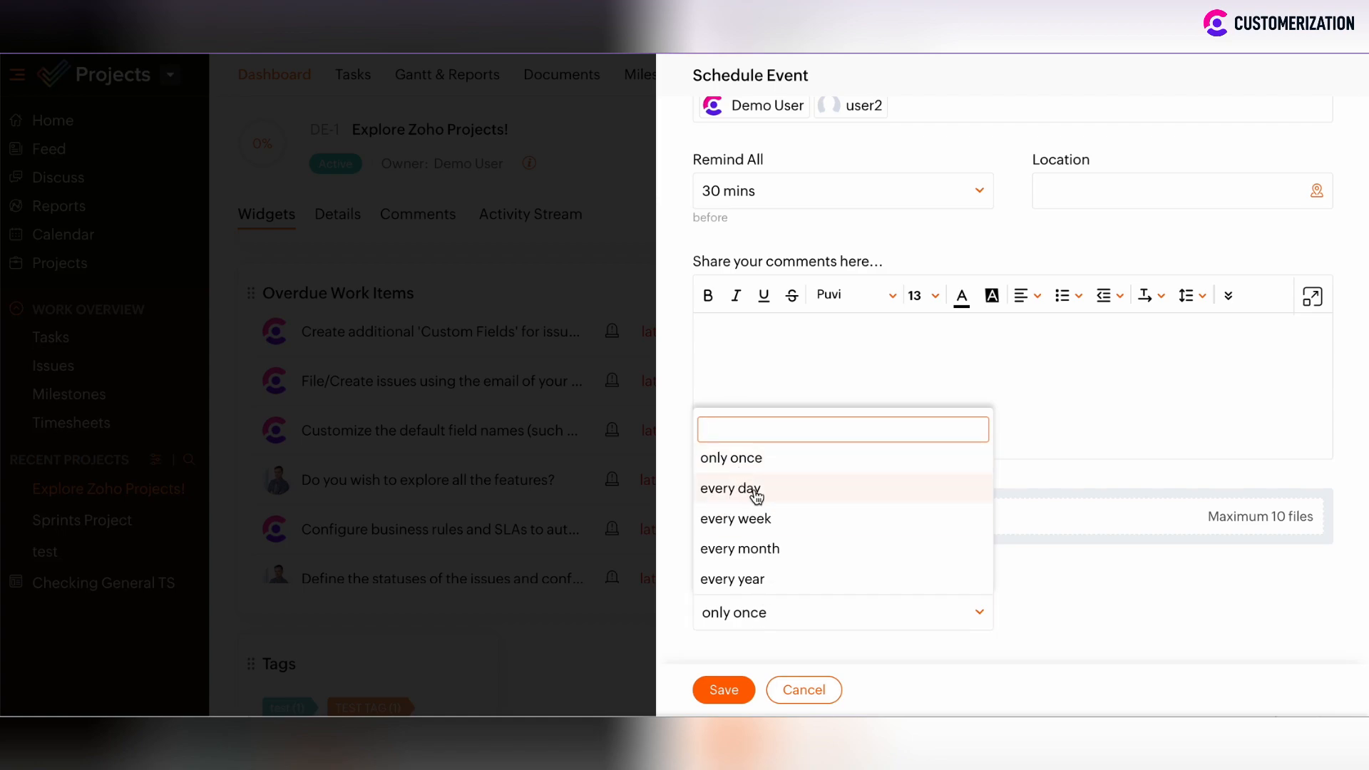
{"action": "mouse_move", "coordinate": [735, 547]}
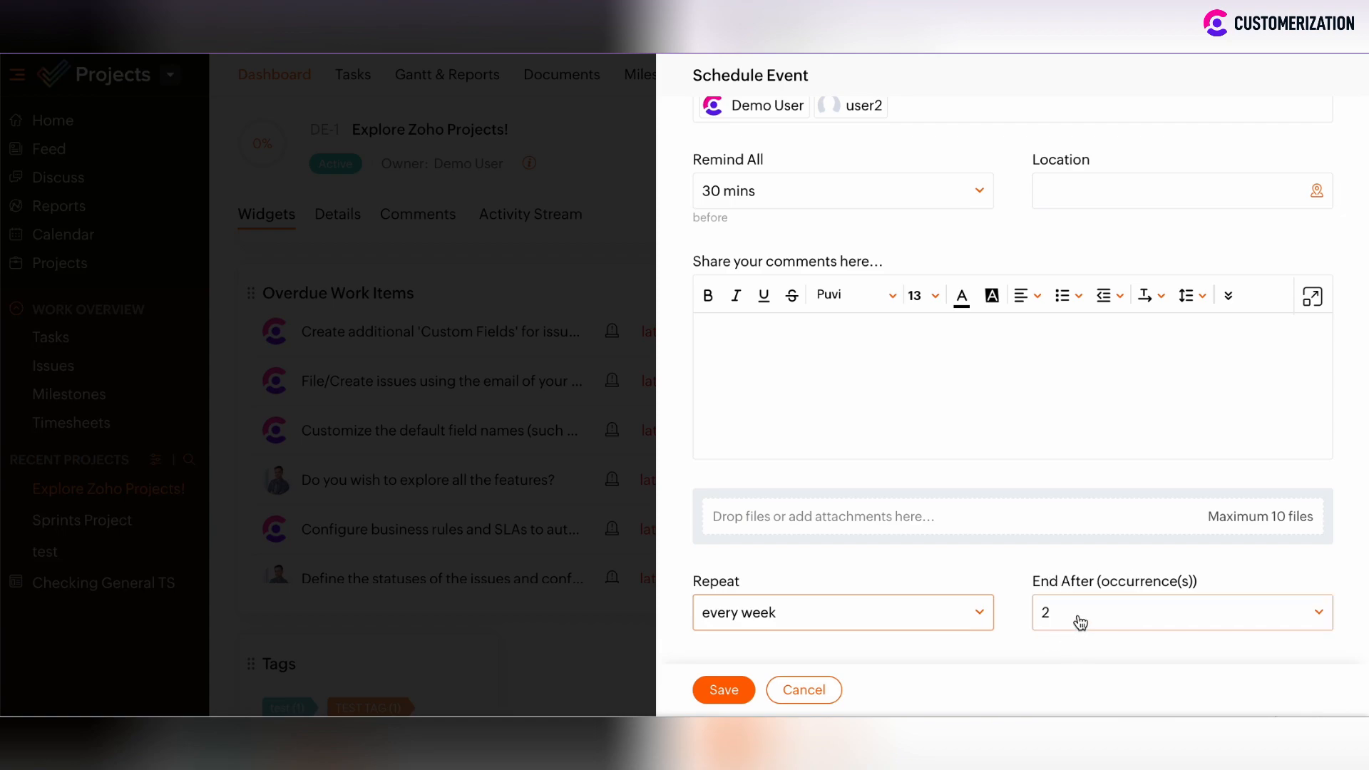
{"action": "left_click", "coordinate": [1179, 611]}
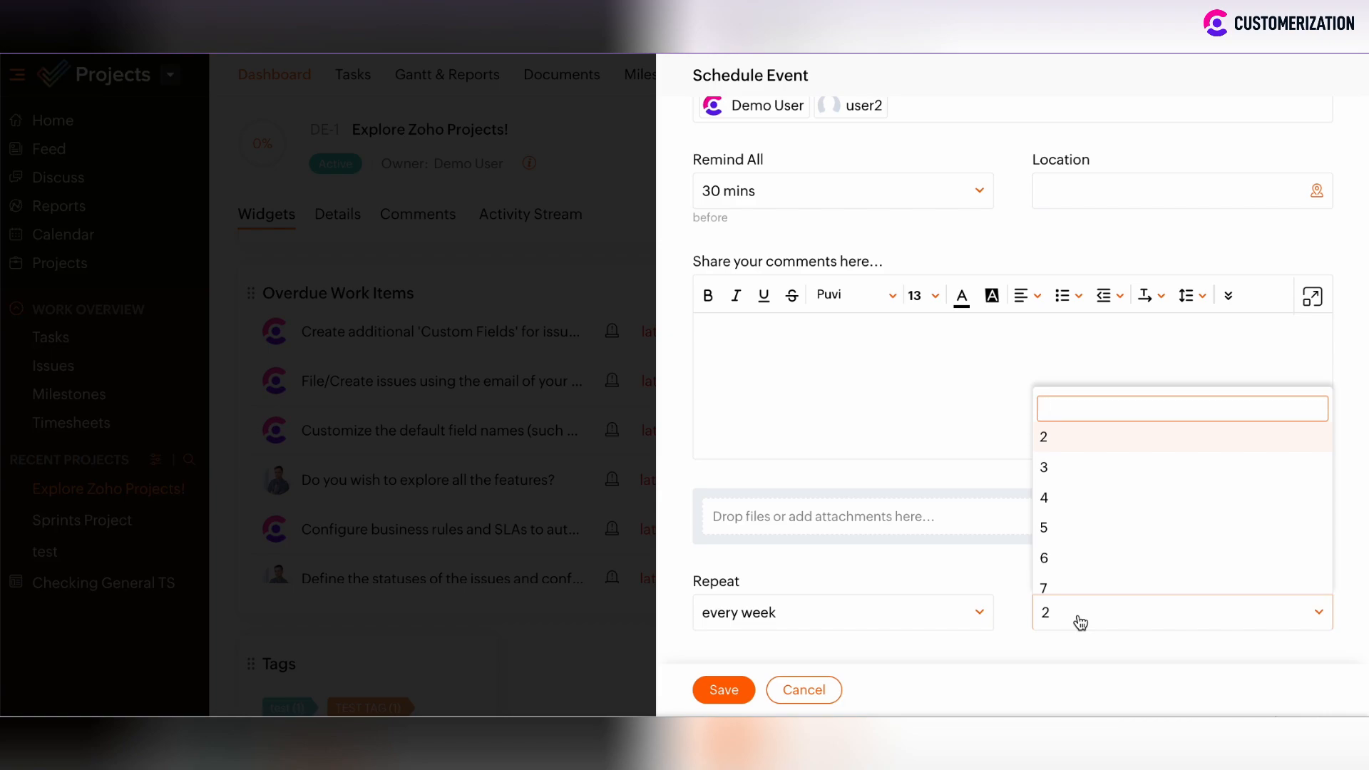
{"action": "mouse_move", "coordinate": [1071, 468]}
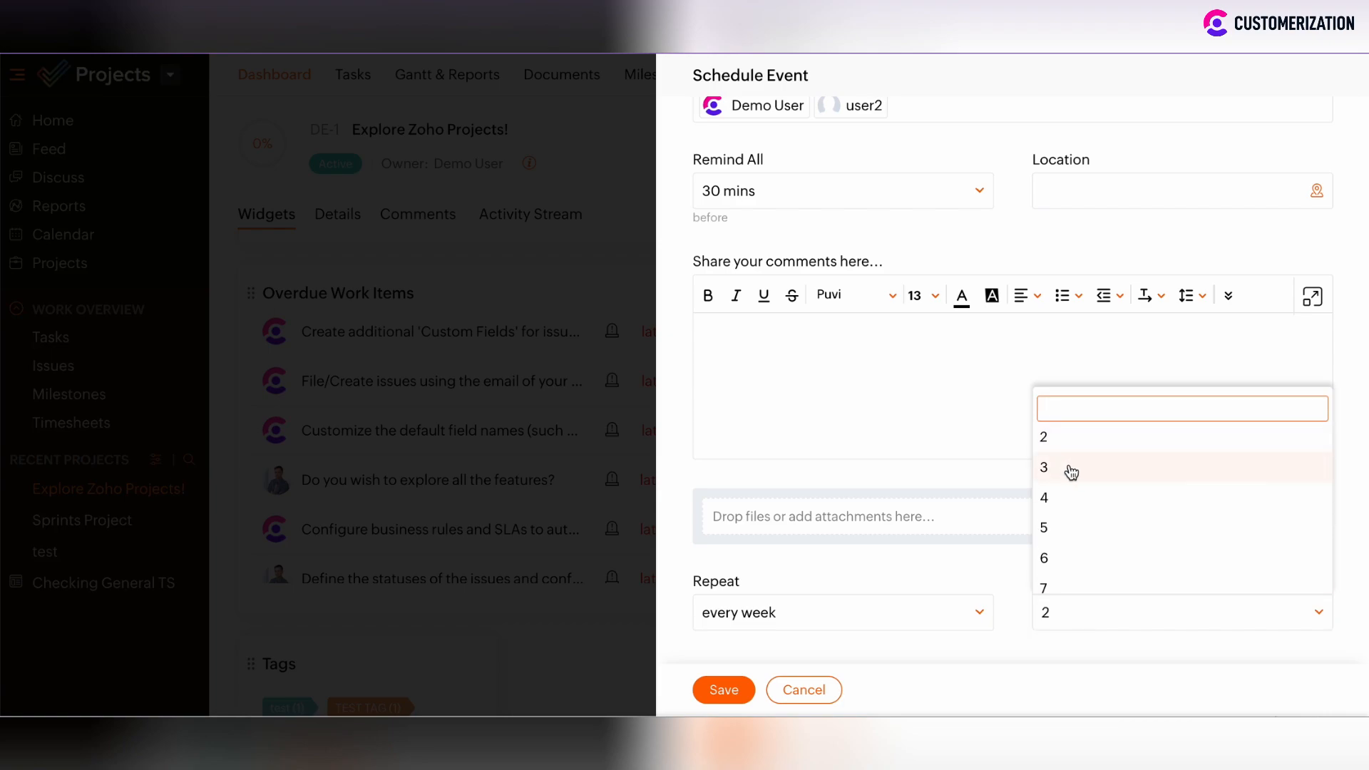
{"action": "left_click", "coordinate": [1043, 468]}
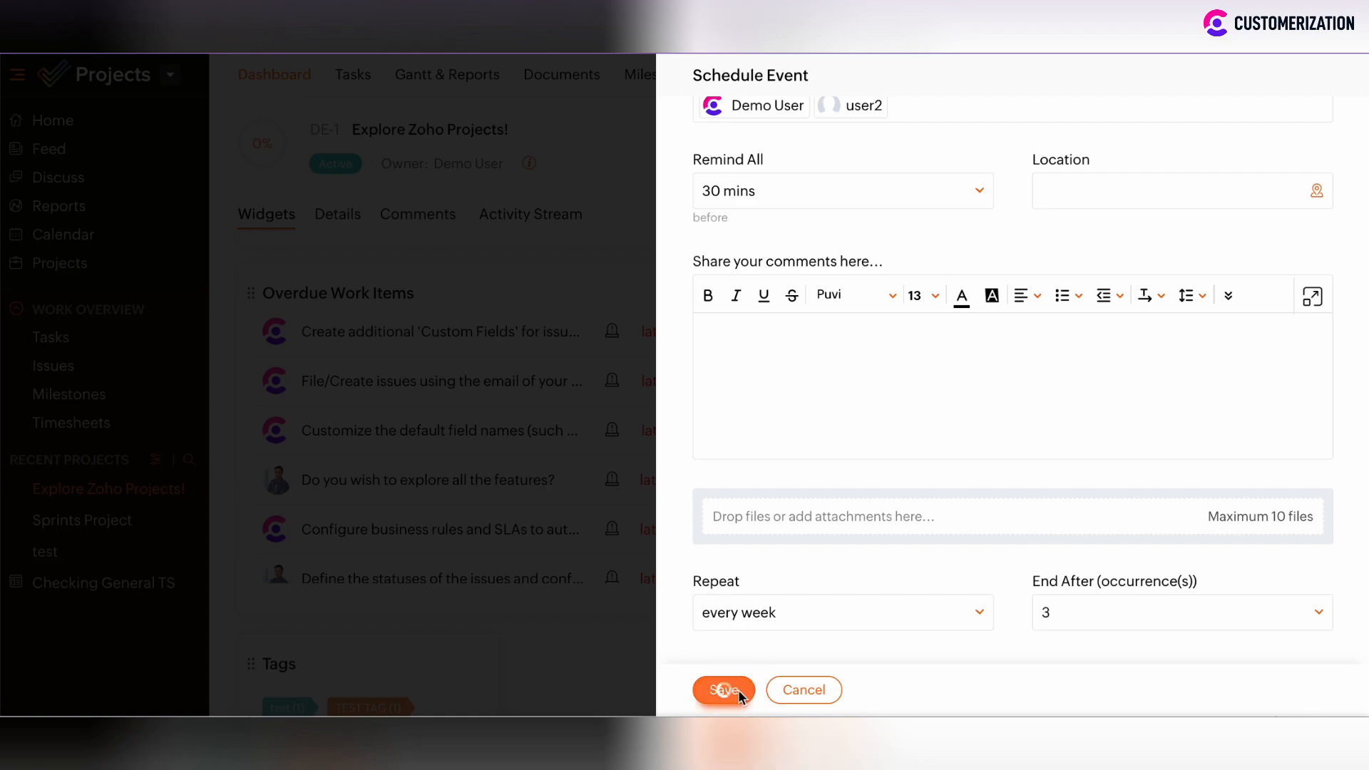
Save Test Event so it lists under Upcoming Events for Nov 16–18 at 08:00 PM
{"action": "left_click", "coordinate": [723, 691]}
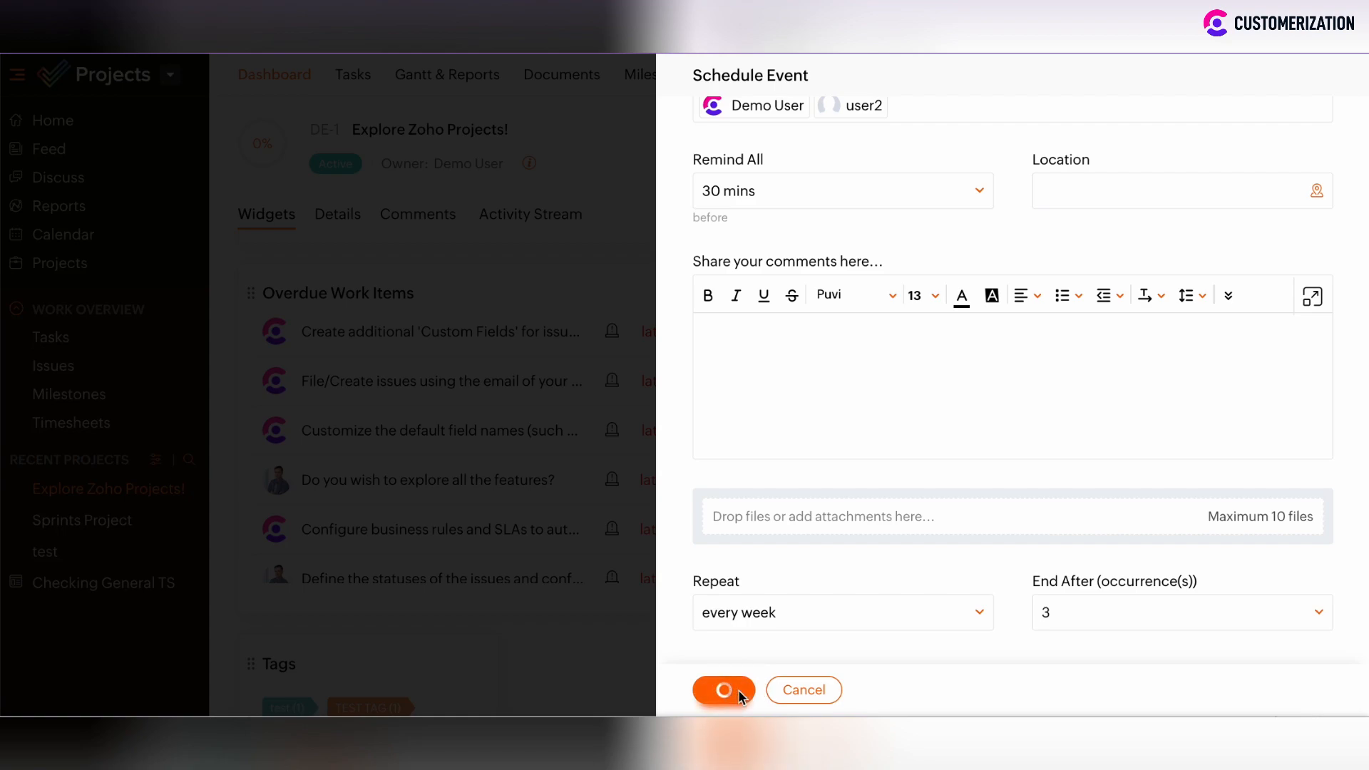
{"action": "left_click", "coordinate": [723, 690]}
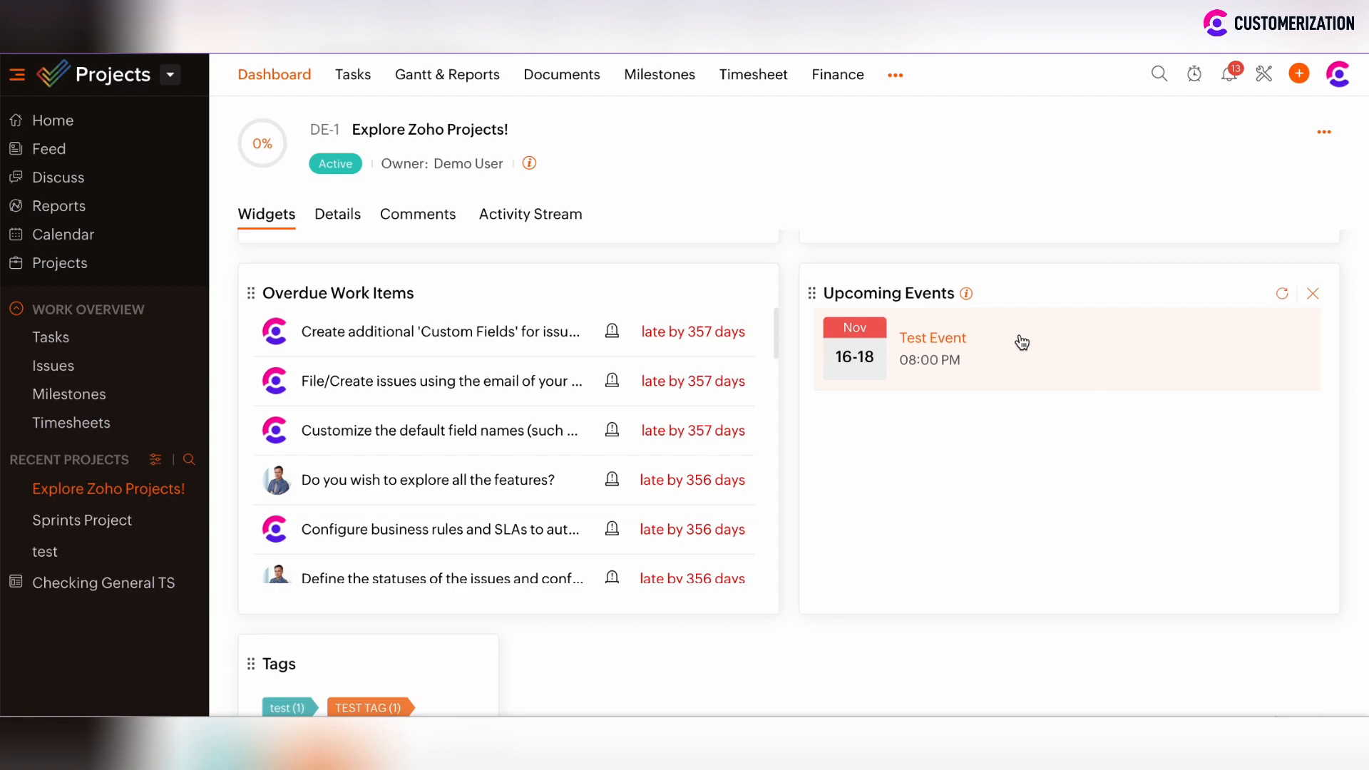
{"action": "mouse_move", "coordinate": [1096, 332]}
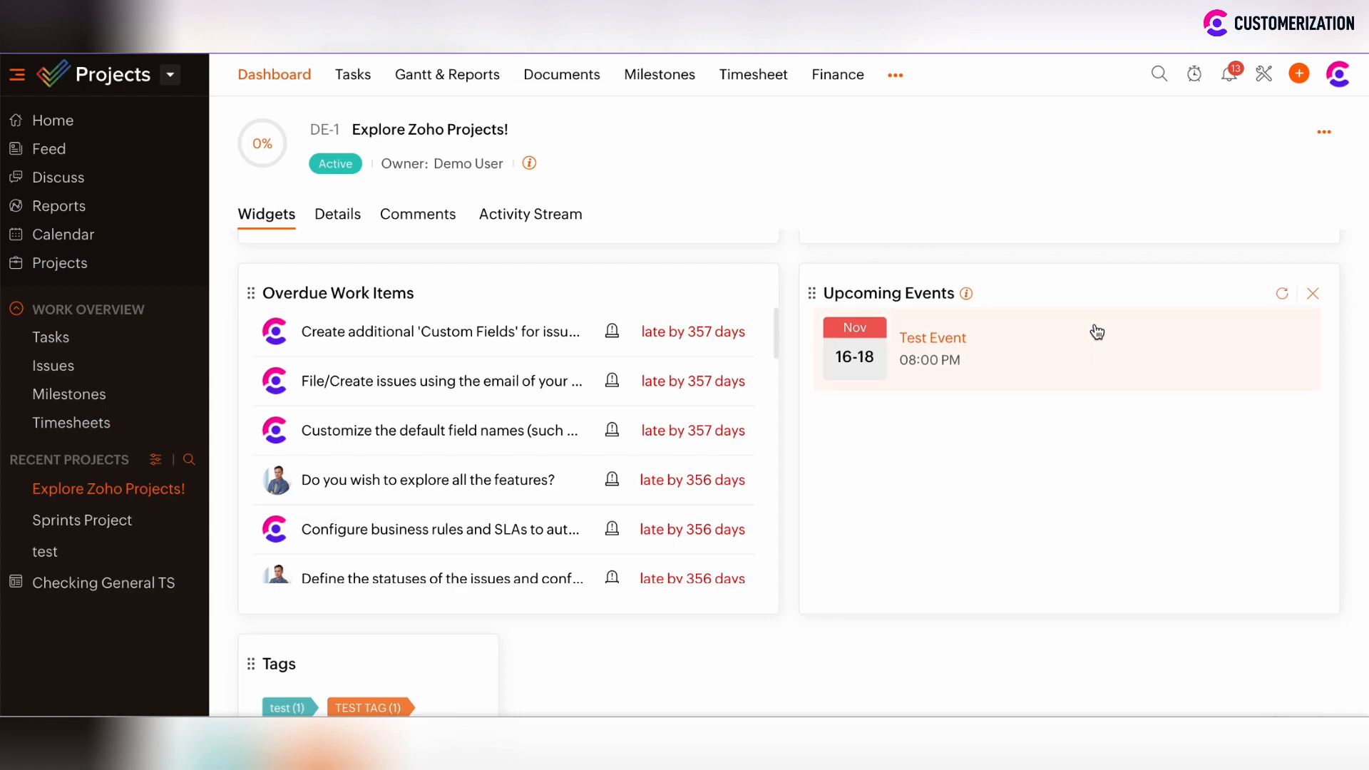
{"action": "left_click", "coordinate": [63, 234]}
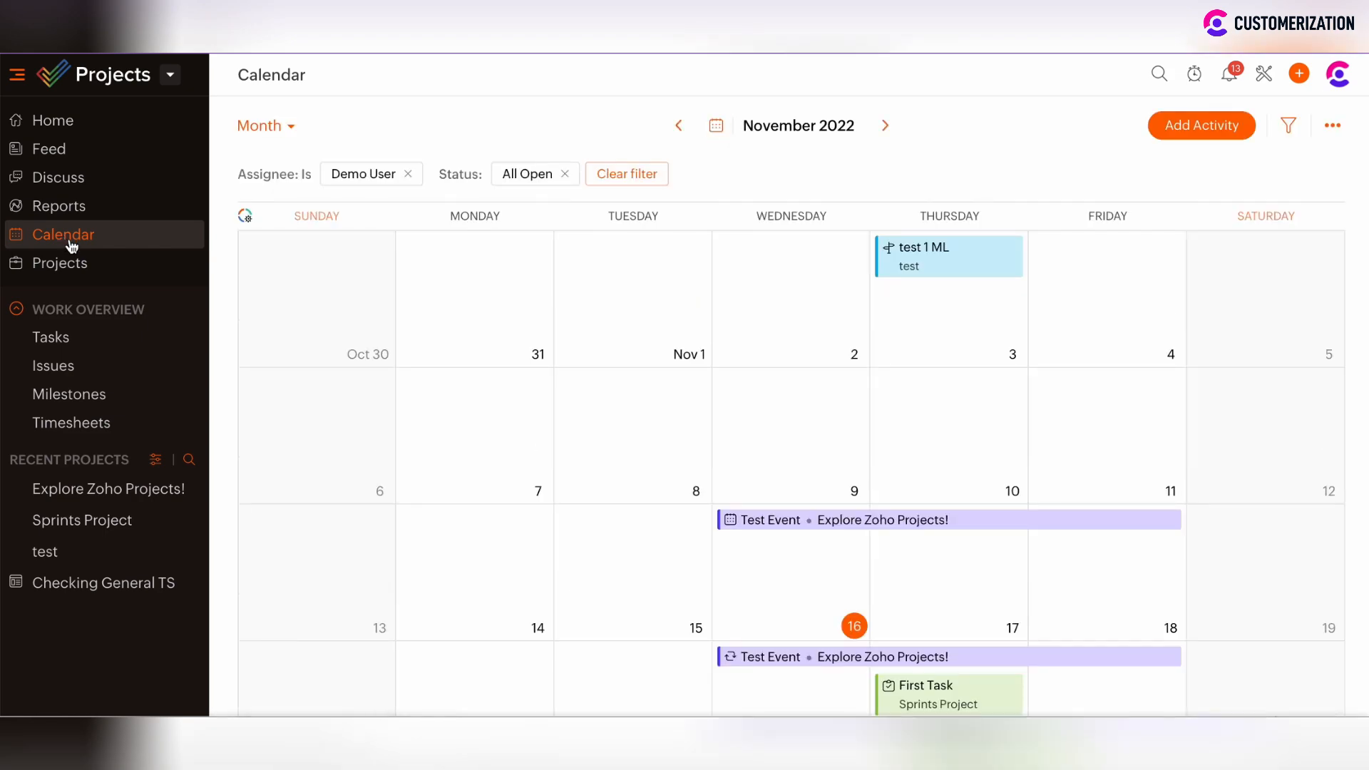
{"action": "scroll", "scroll_direction": "down", "scroll_amount": 3}
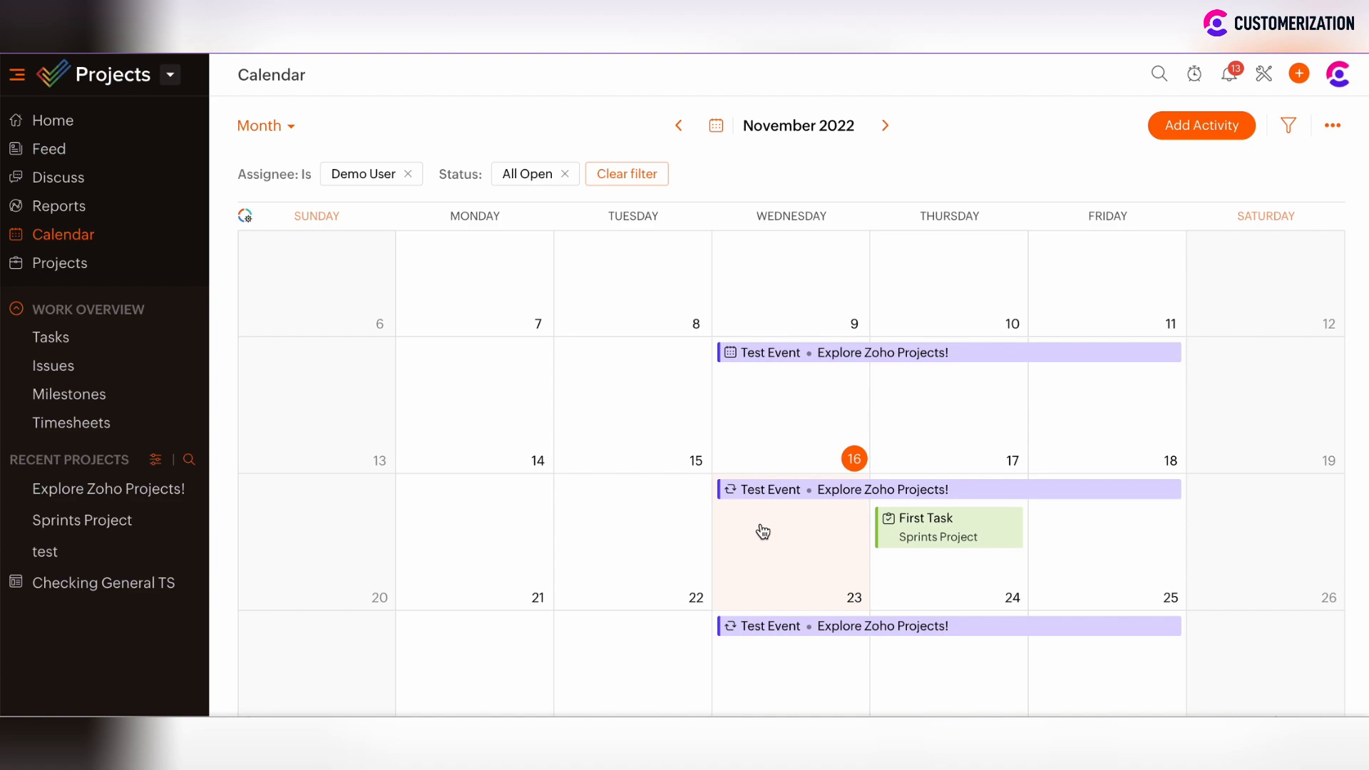
{"action": "scroll", "scroll_direction": "down", "scroll_amount": 3}
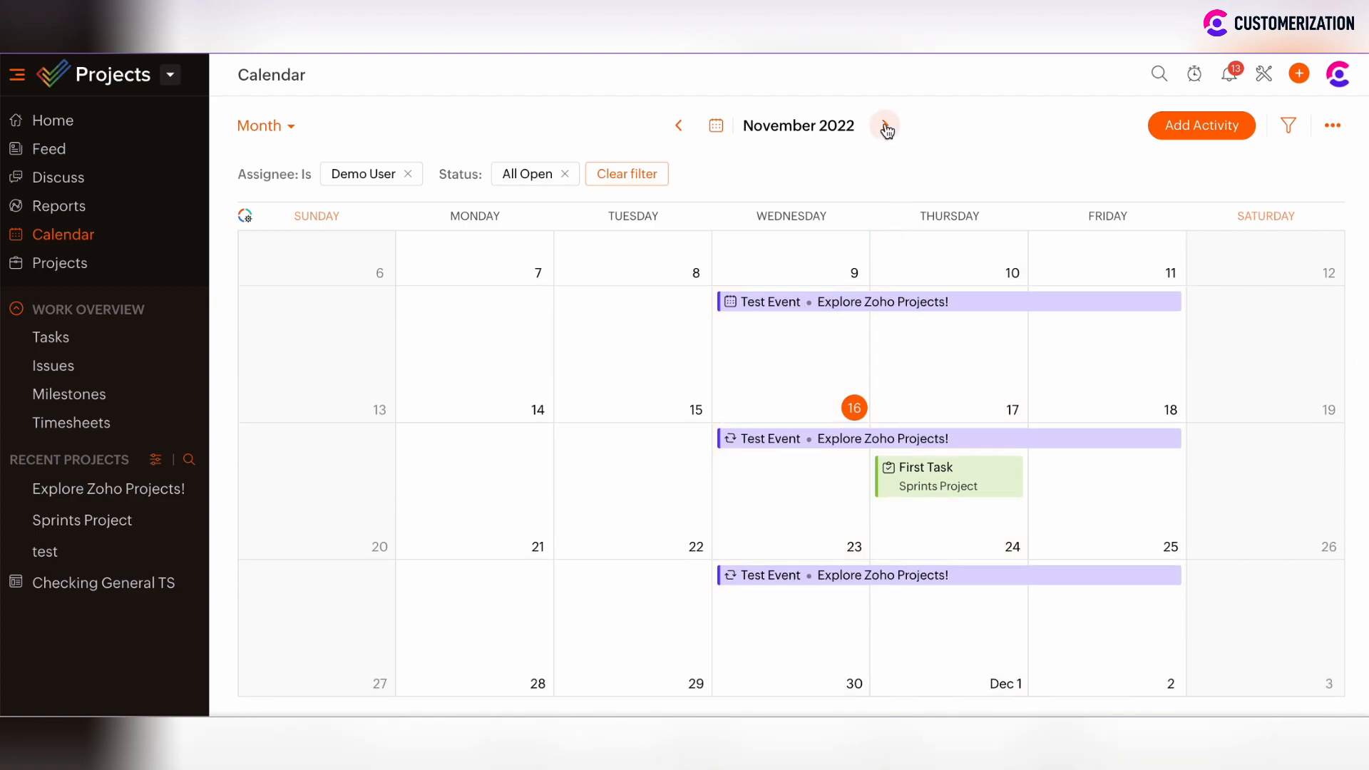
{"action": "left_click", "coordinate": [884, 126]}
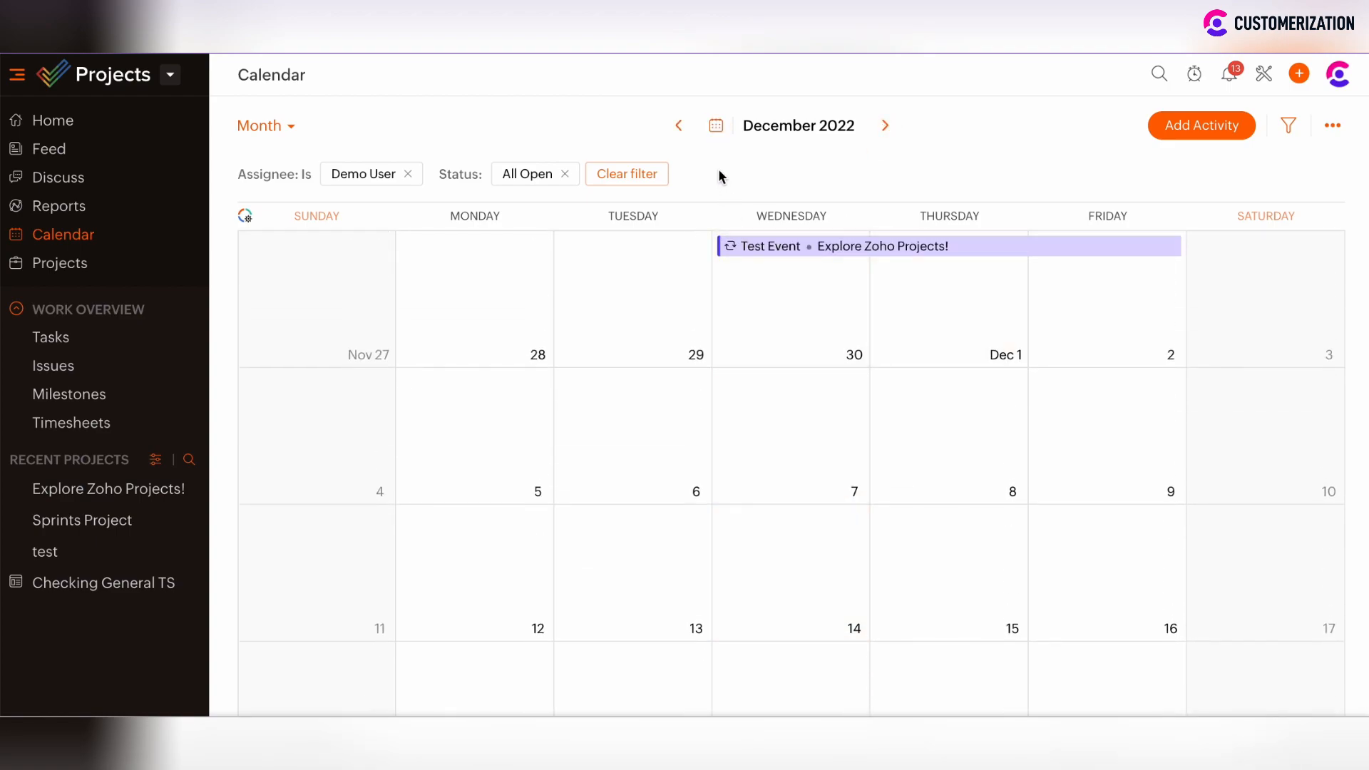
{"action": "left_click", "coordinate": [679, 125]}
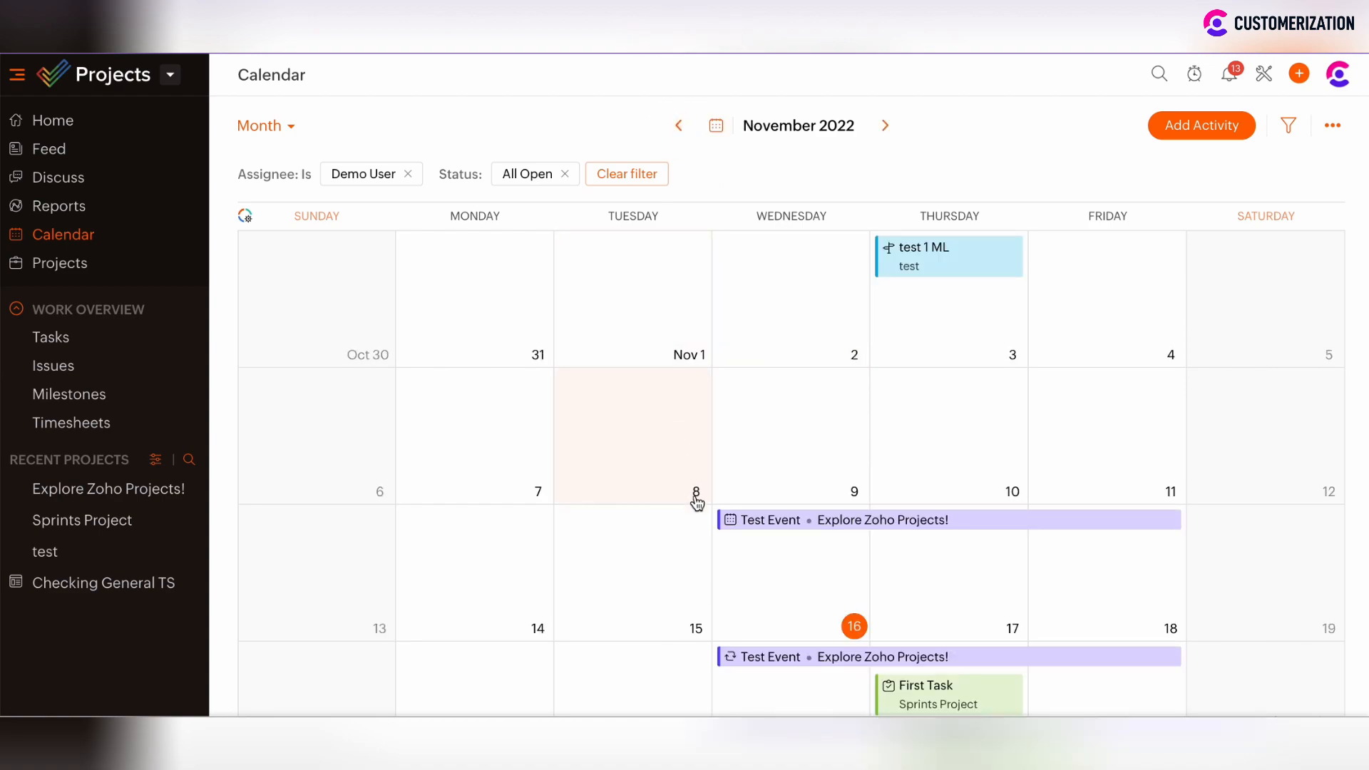
{"action": "scroll", "scroll_direction": "down", "scroll_amount": 3}
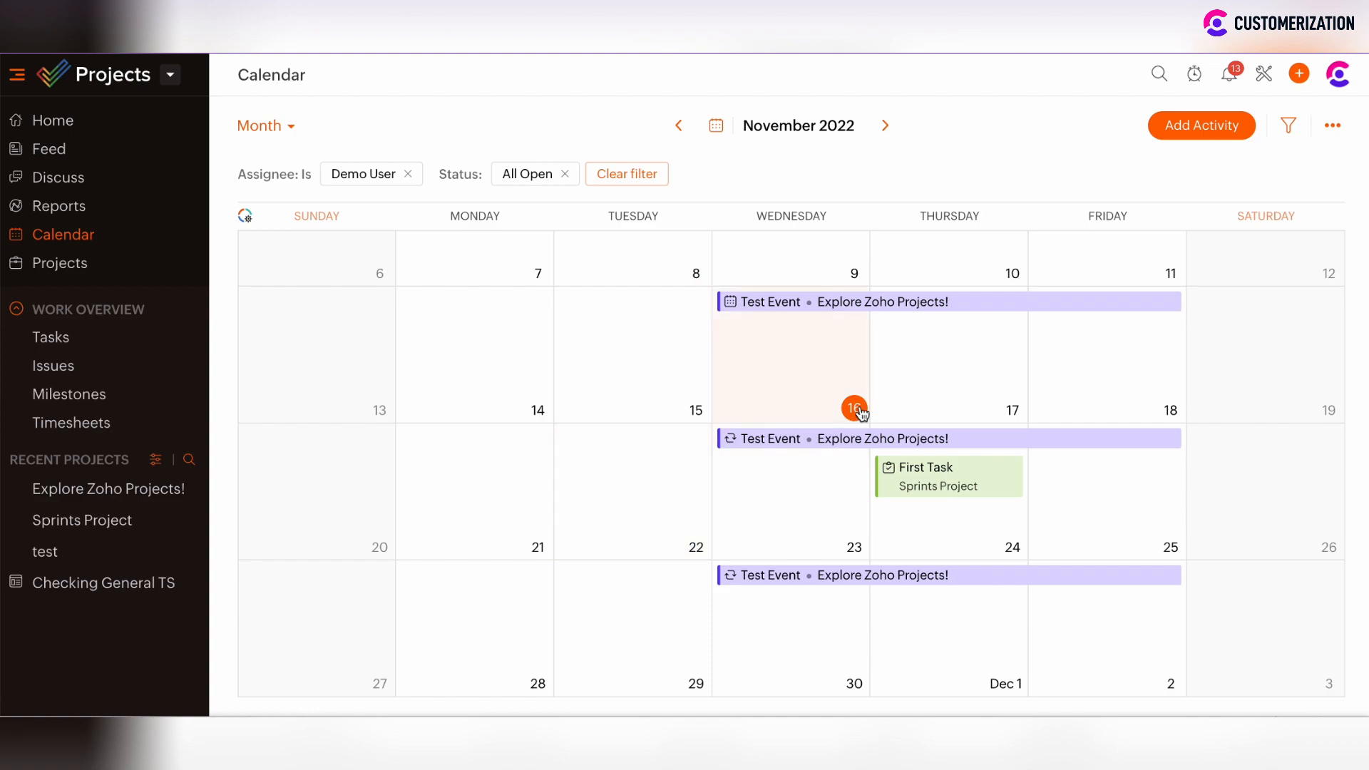
{"action": "mouse_move", "coordinate": [979, 366]}
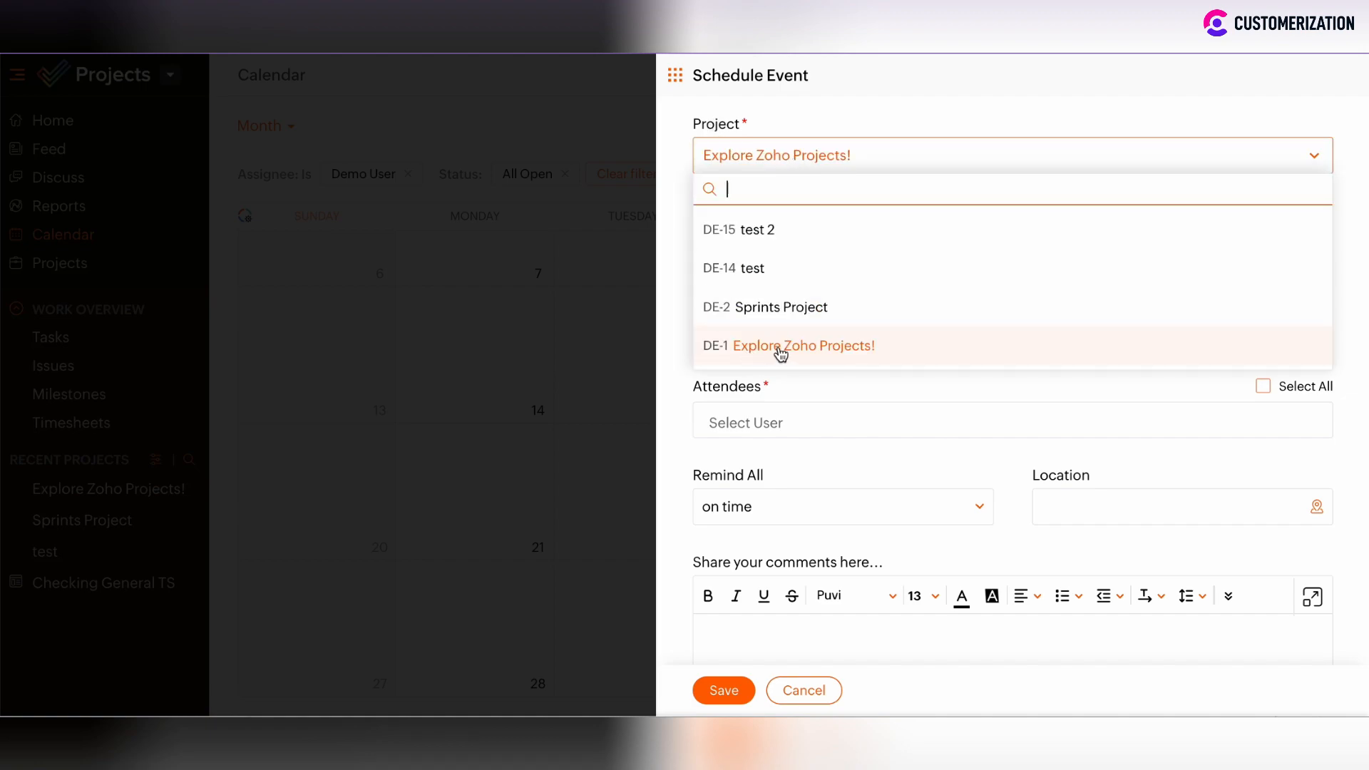
Save 'test event 2' under Explore Zoho Projects! with yourself as attendee
{"action": "left_click", "coordinate": [804, 345]}
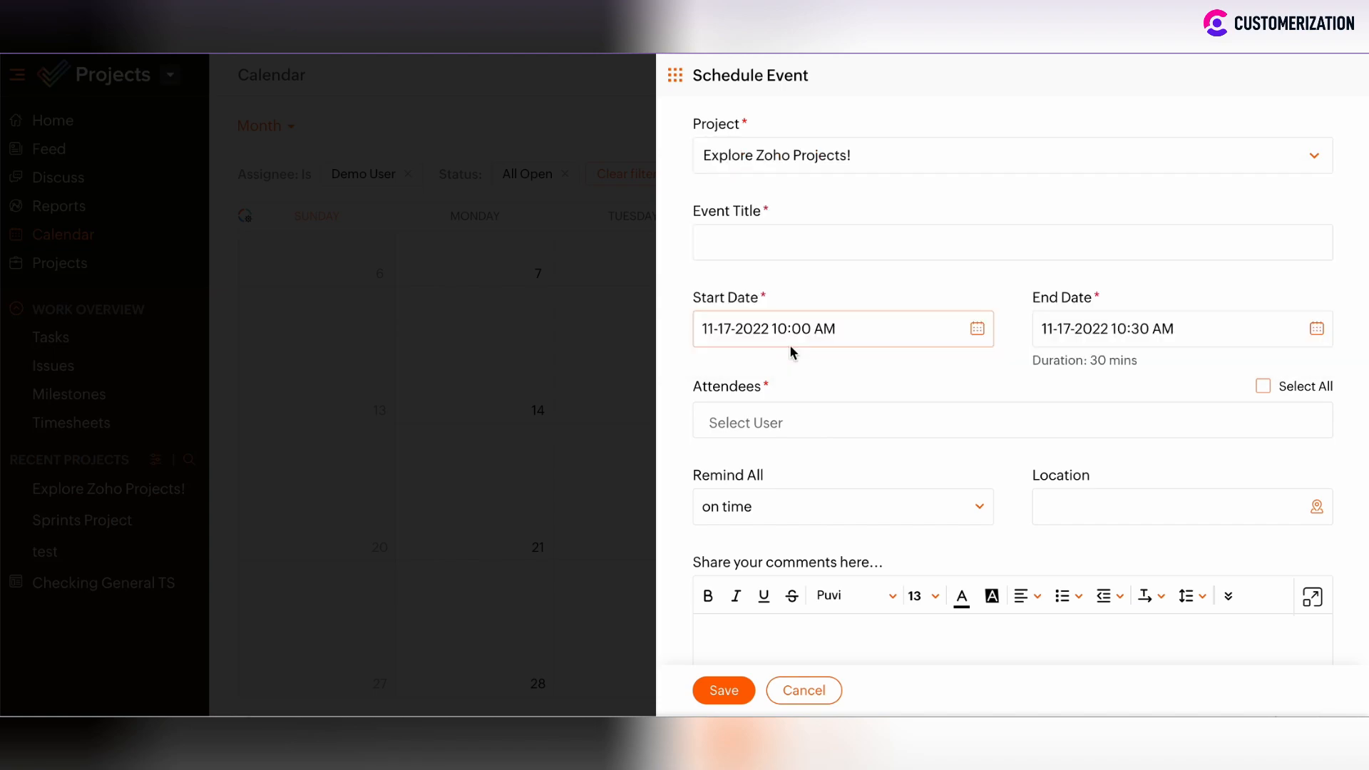
{"action": "type", "text": "test event 2"}
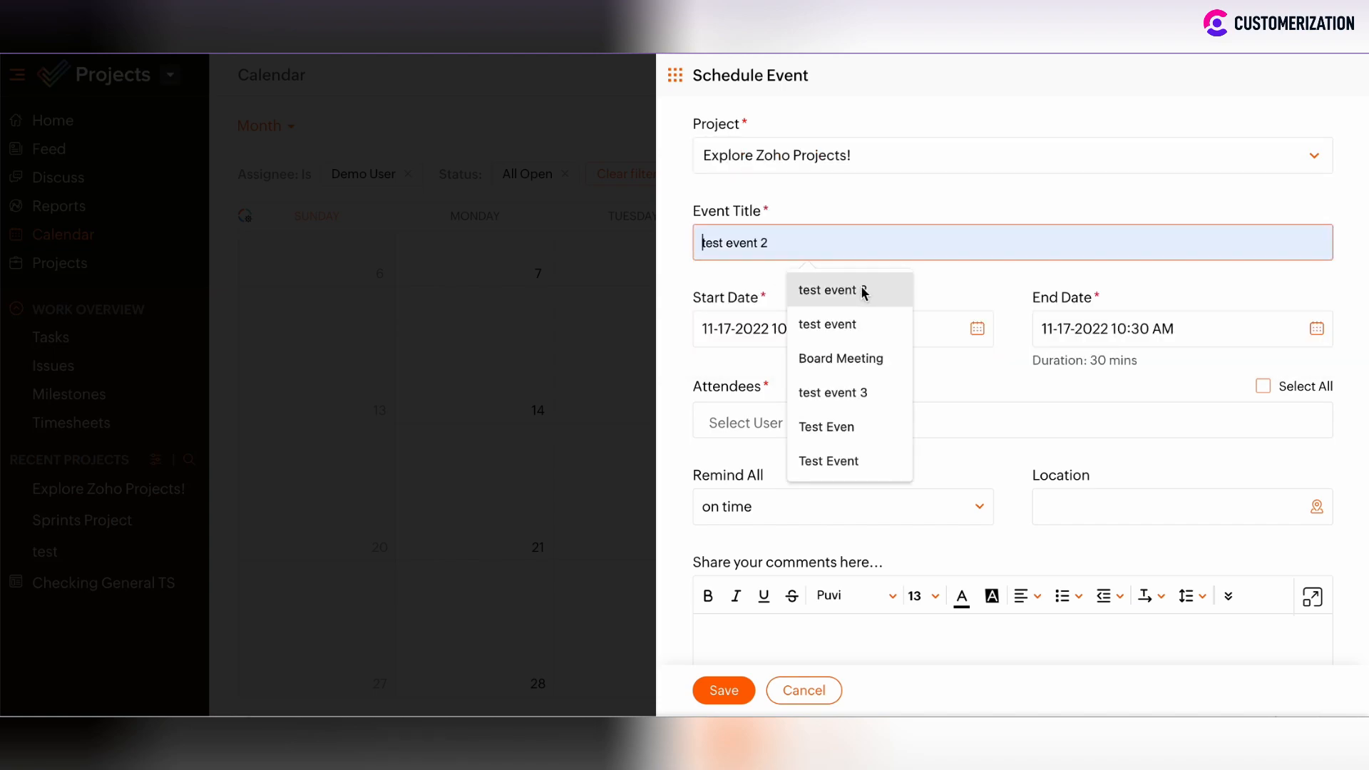
{"action": "left_click", "coordinate": [900, 288]}
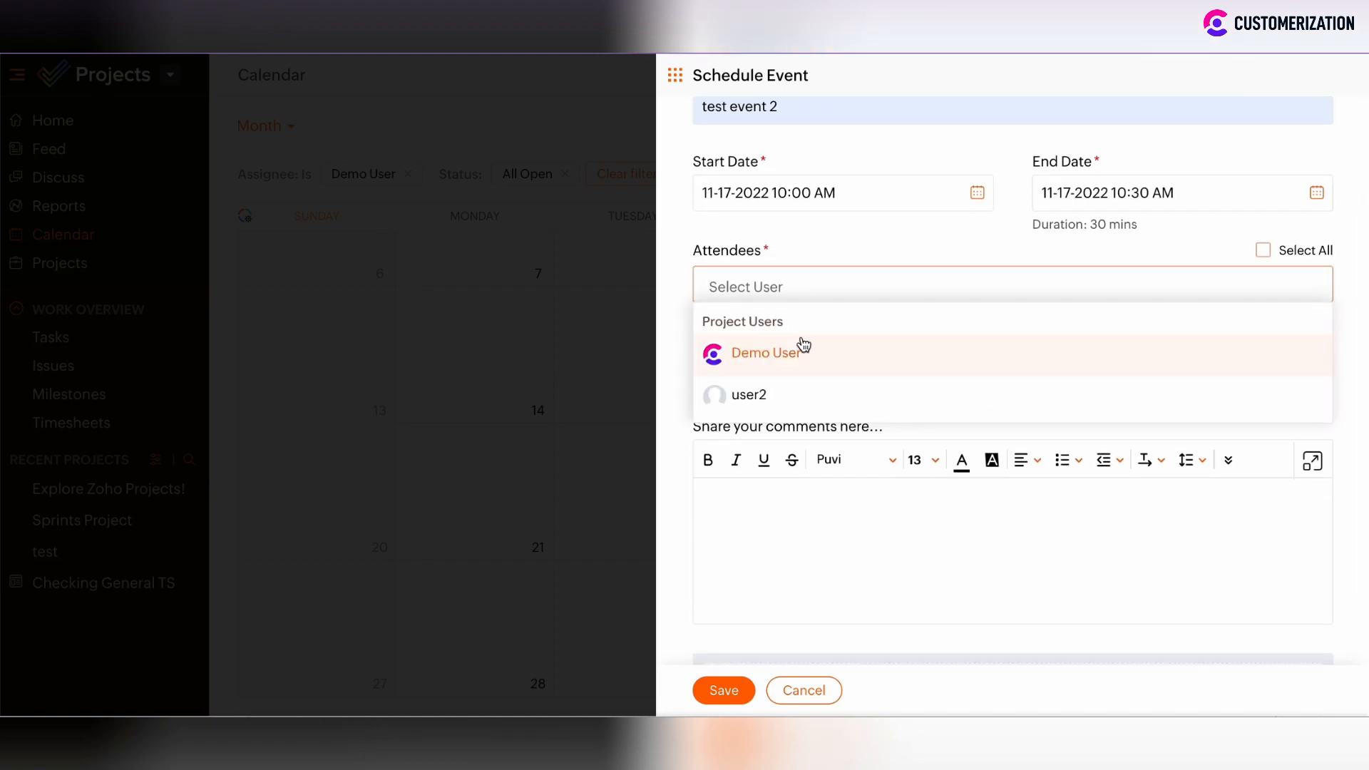
{"action": "left_click", "coordinate": [761, 353]}
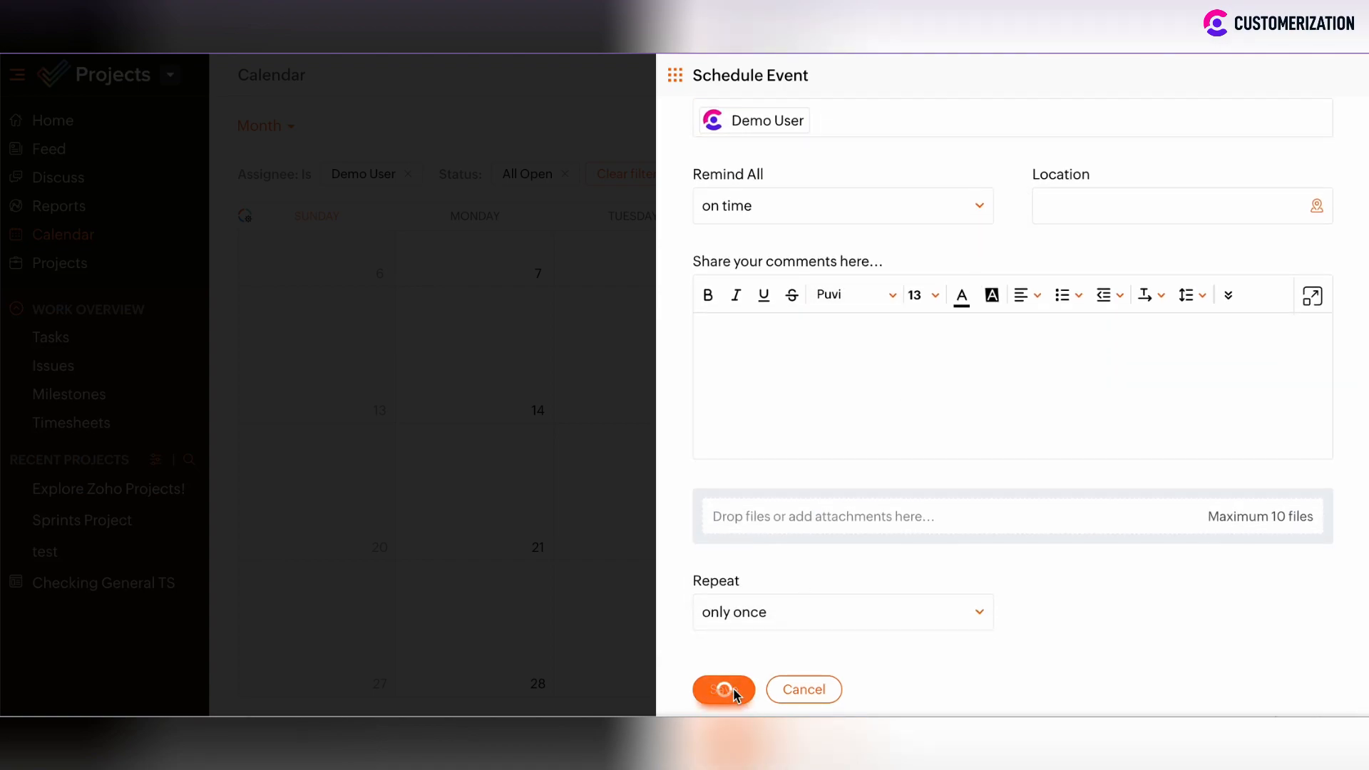
{"action": "left_click", "coordinate": [722, 689]}
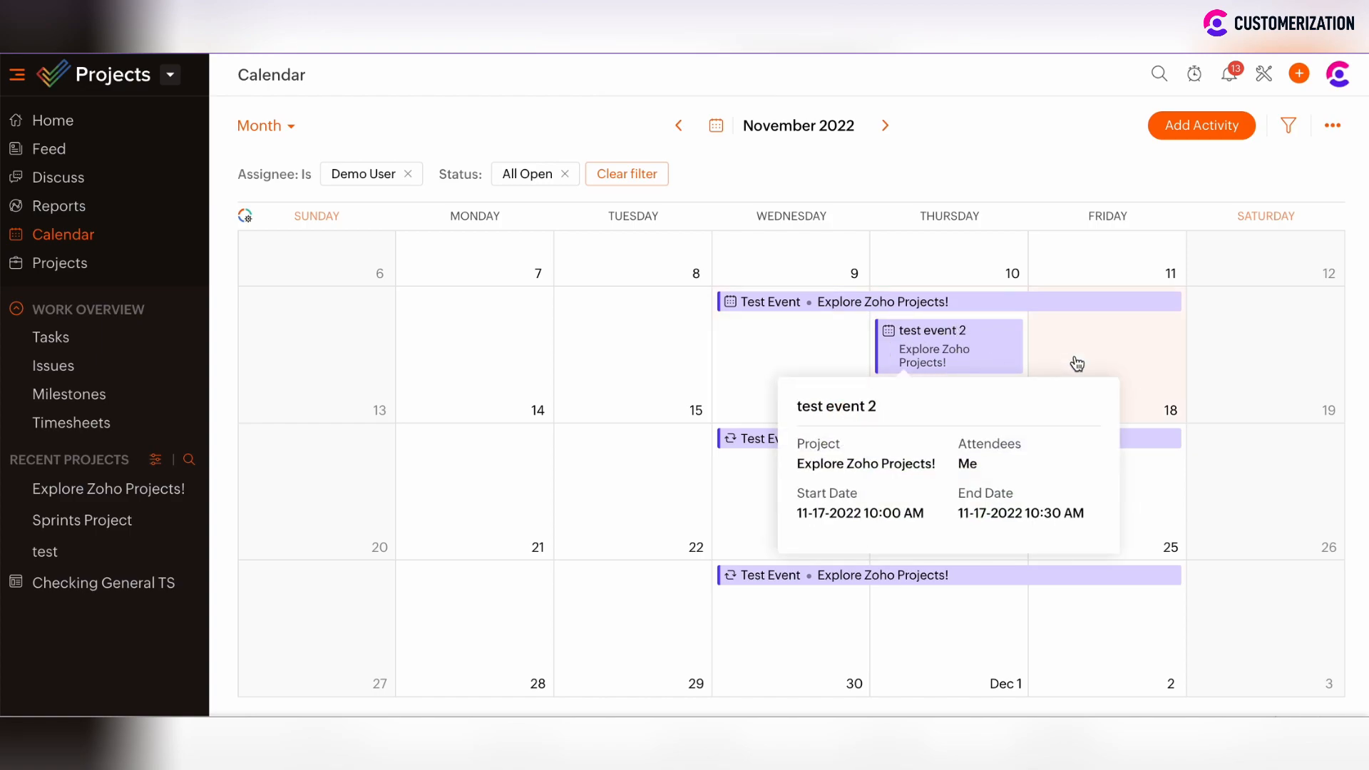
{"action": "mouse_move", "coordinate": [616, 377]}
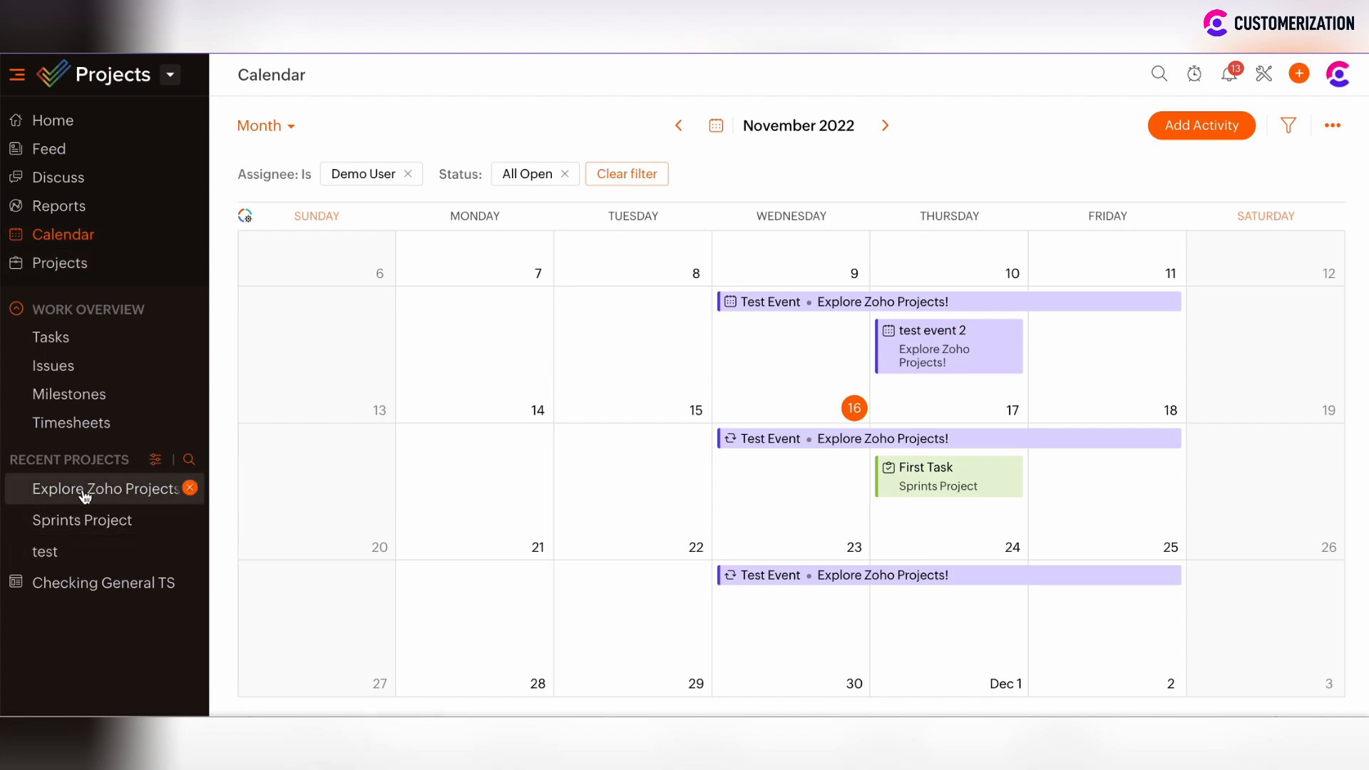
Return to the Explore Zoho Projects! dashboard and refresh Upcoming Events to show both events
{"action": "left_click", "coordinate": [107, 489]}
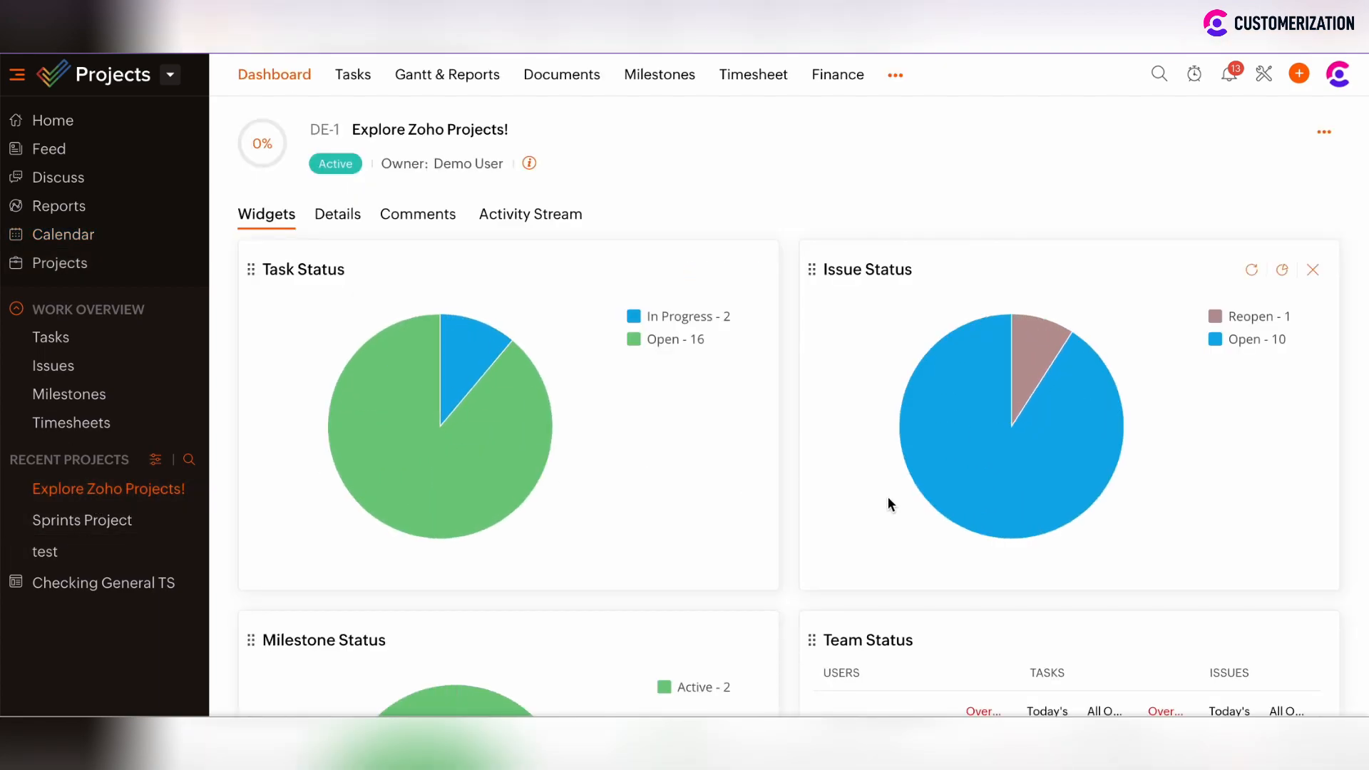
{"action": "scroll", "scroll_direction": "down", "scroll_amount": 3}
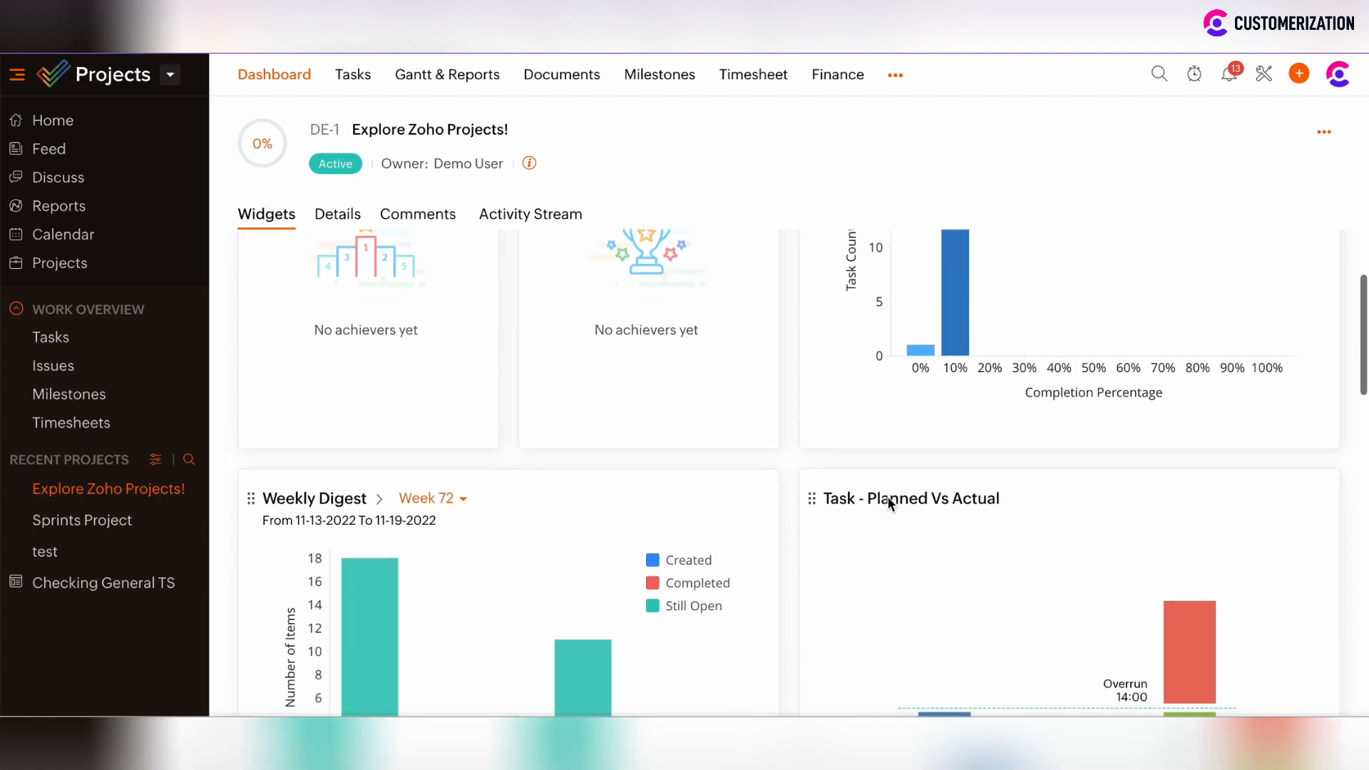
{"action": "scroll", "scroll_direction": "down", "scroll_amount": 3}
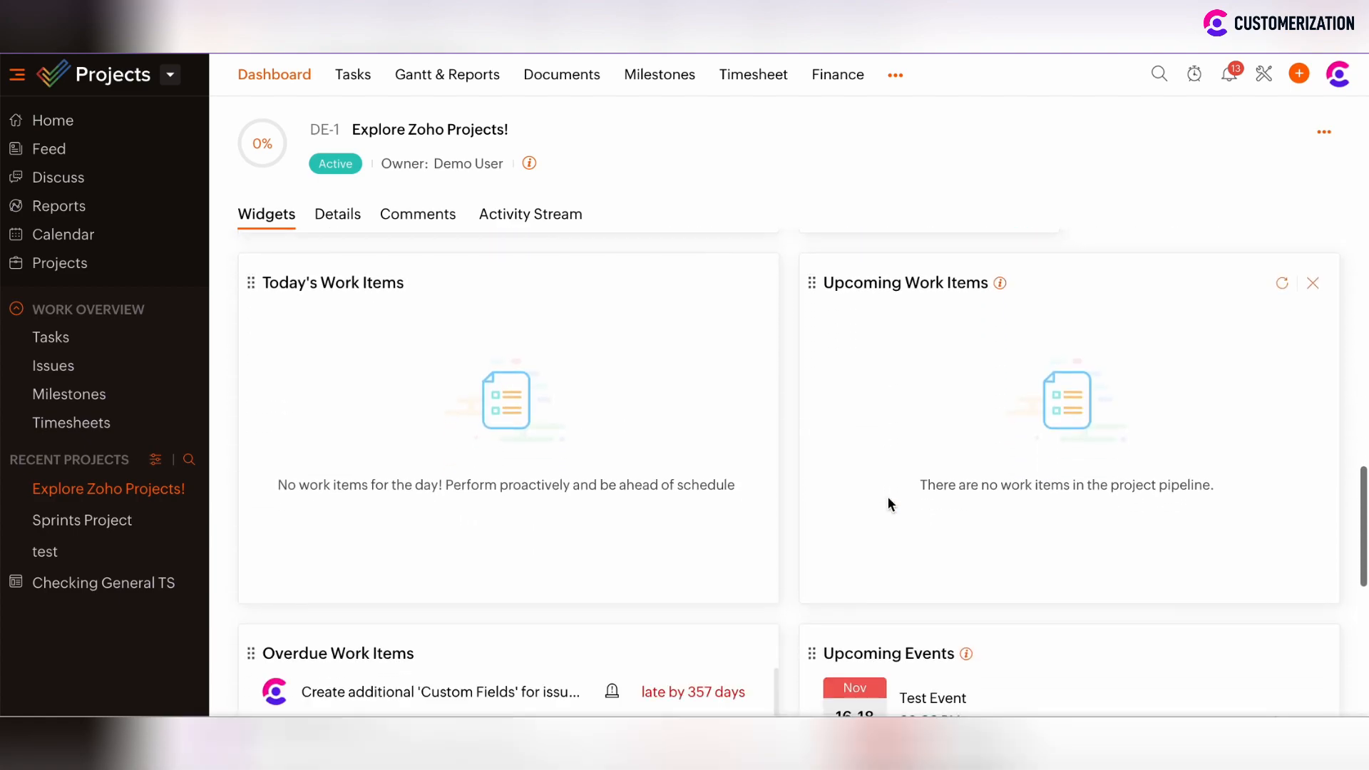
{"action": "scroll", "scroll_direction": "down", "scroll_amount": 3}
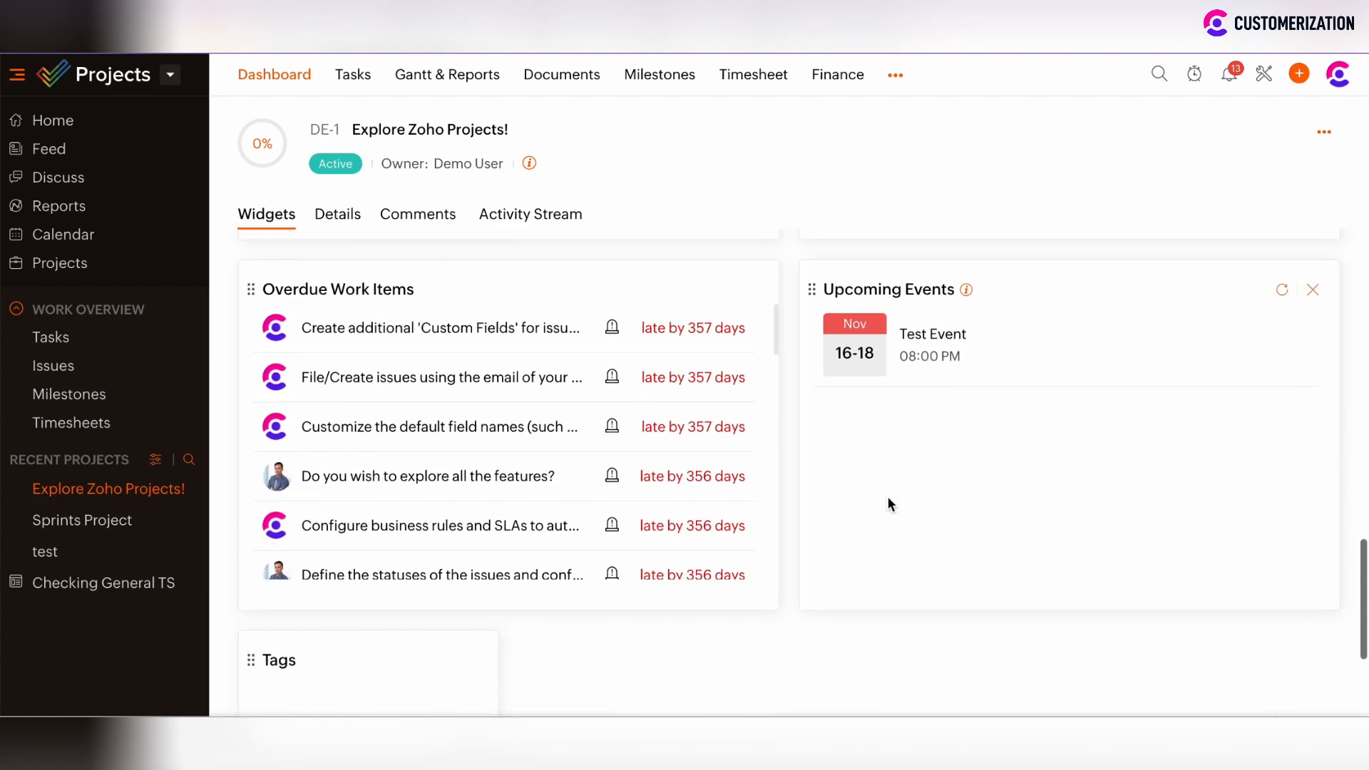
{"action": "left_click", "coordinate": [1281, 289]}
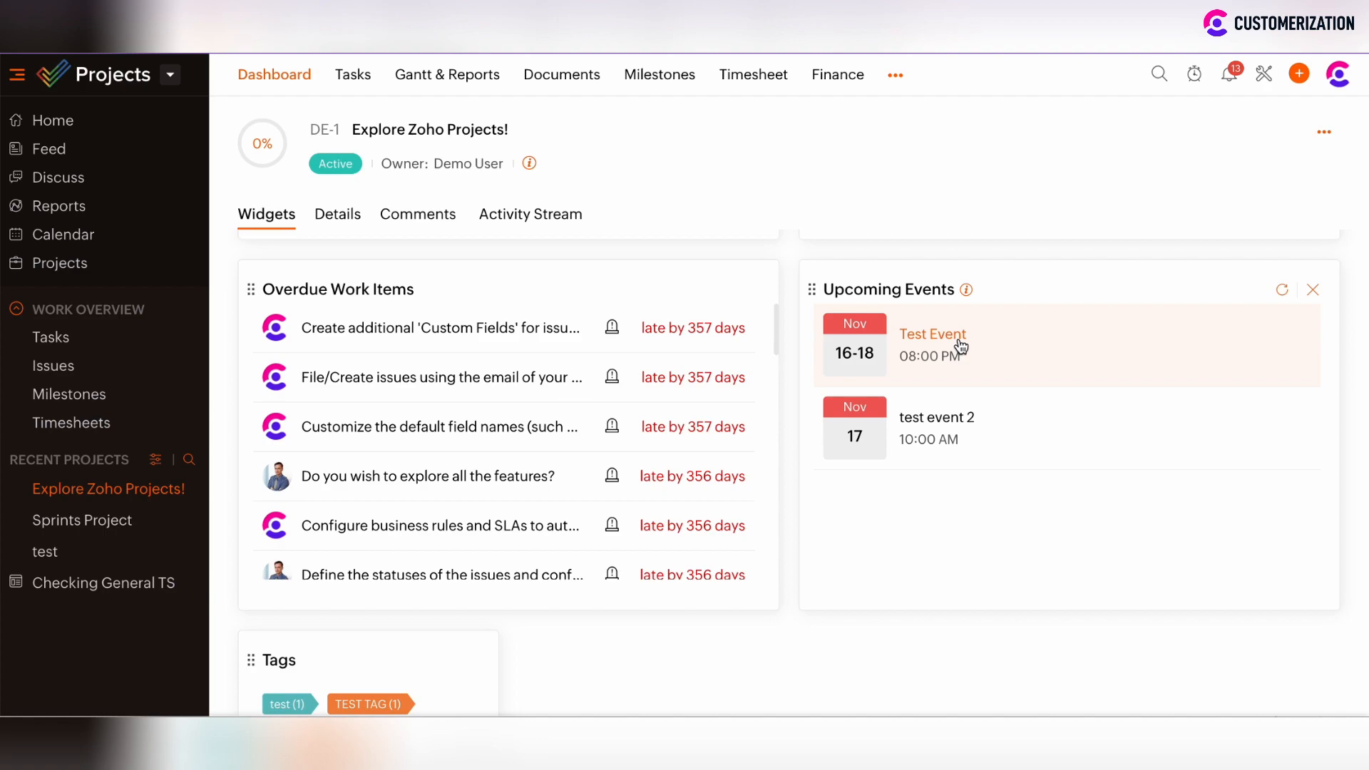
{"action": "mouse_move", "coordinate": [1028, 365]}
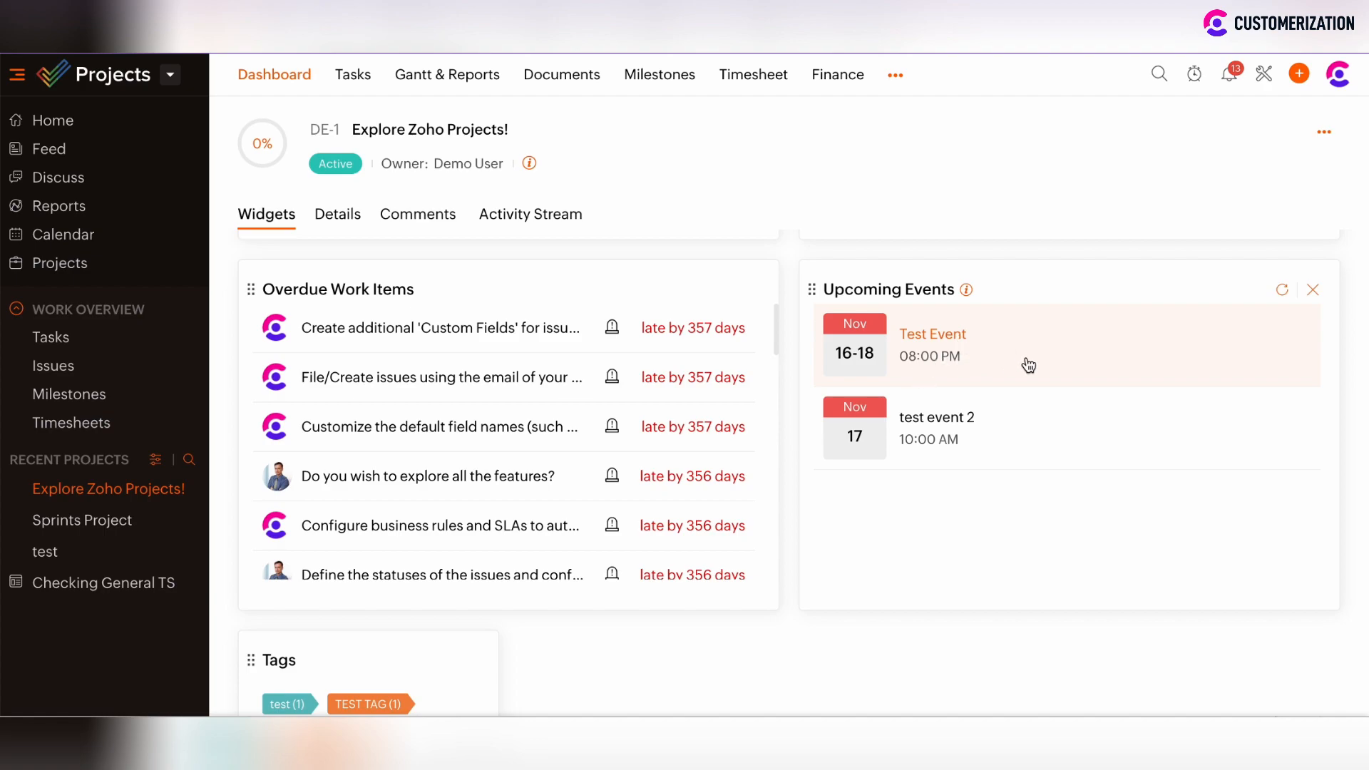
{"action": "mouse_move", "coordinate": [941, 326]}
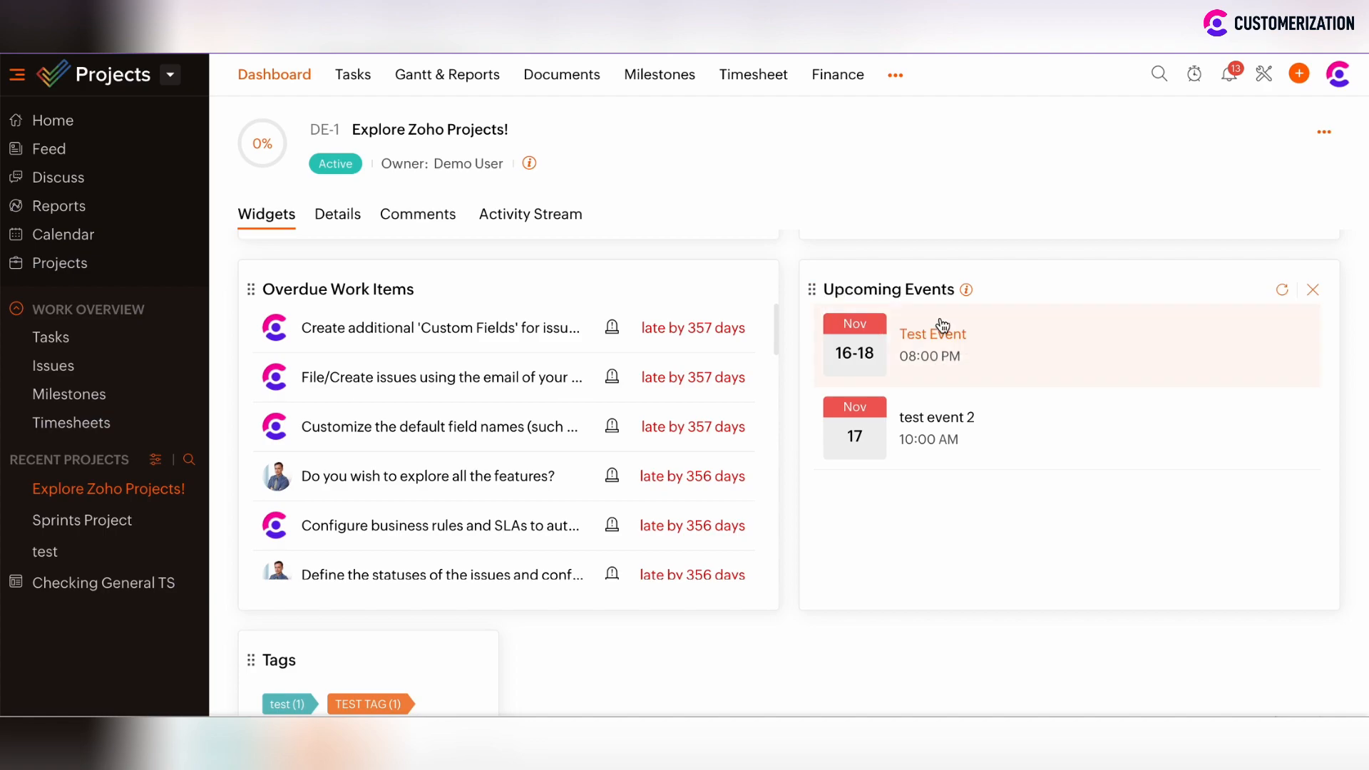
{"action": "mouse_move", "coordinate": [936, 427]}
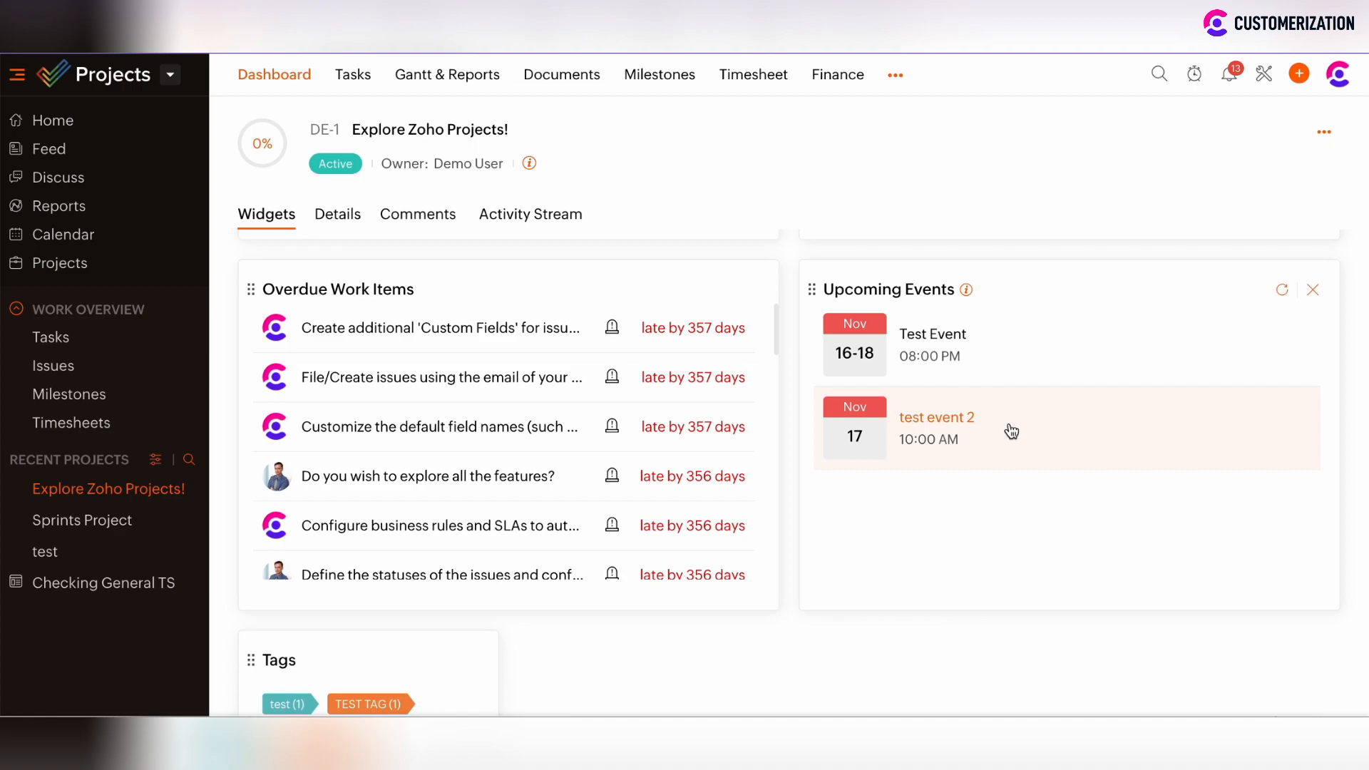
{"action": "mouse_move", "coordinate": [1026, 362]}
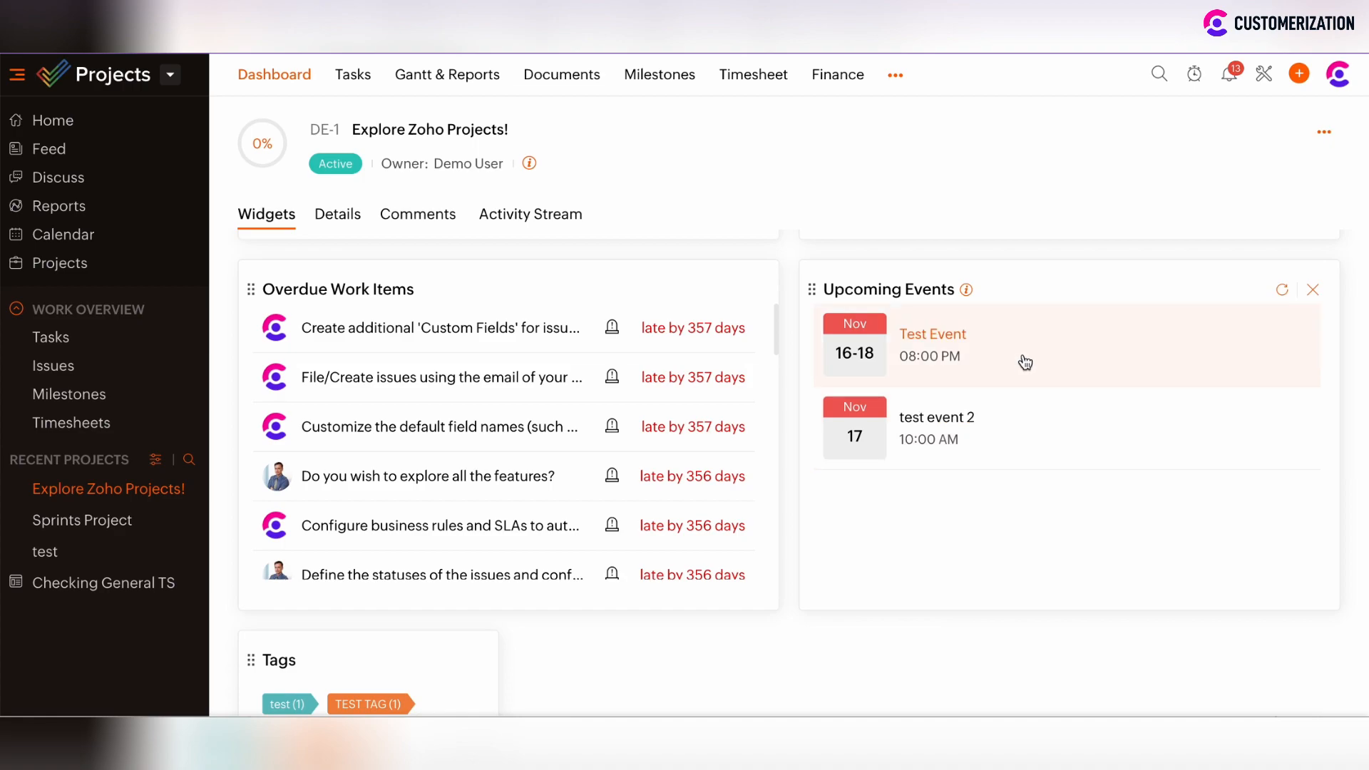
{"action": "mouse_move", "coordinate": [868, 556]}
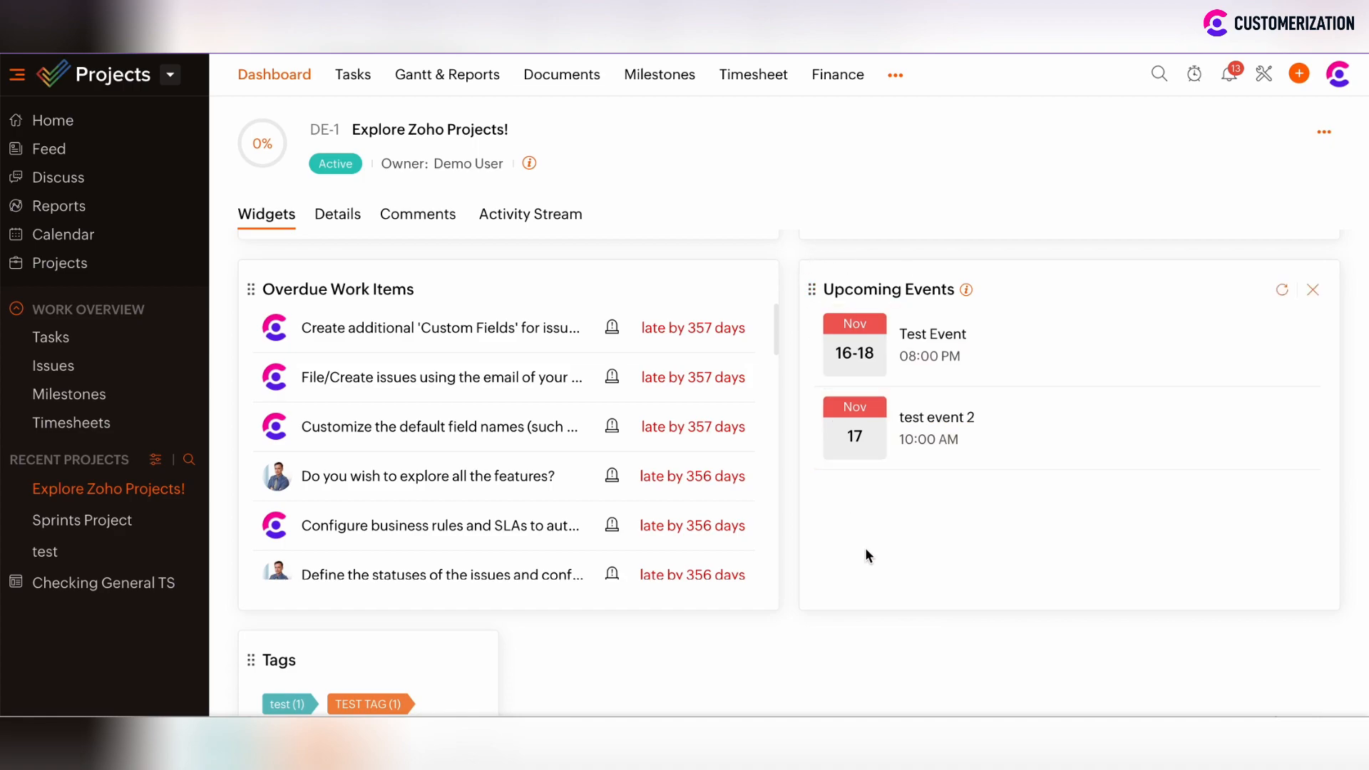
{"action": "mouse_move", "coordinate": [258, 95]}
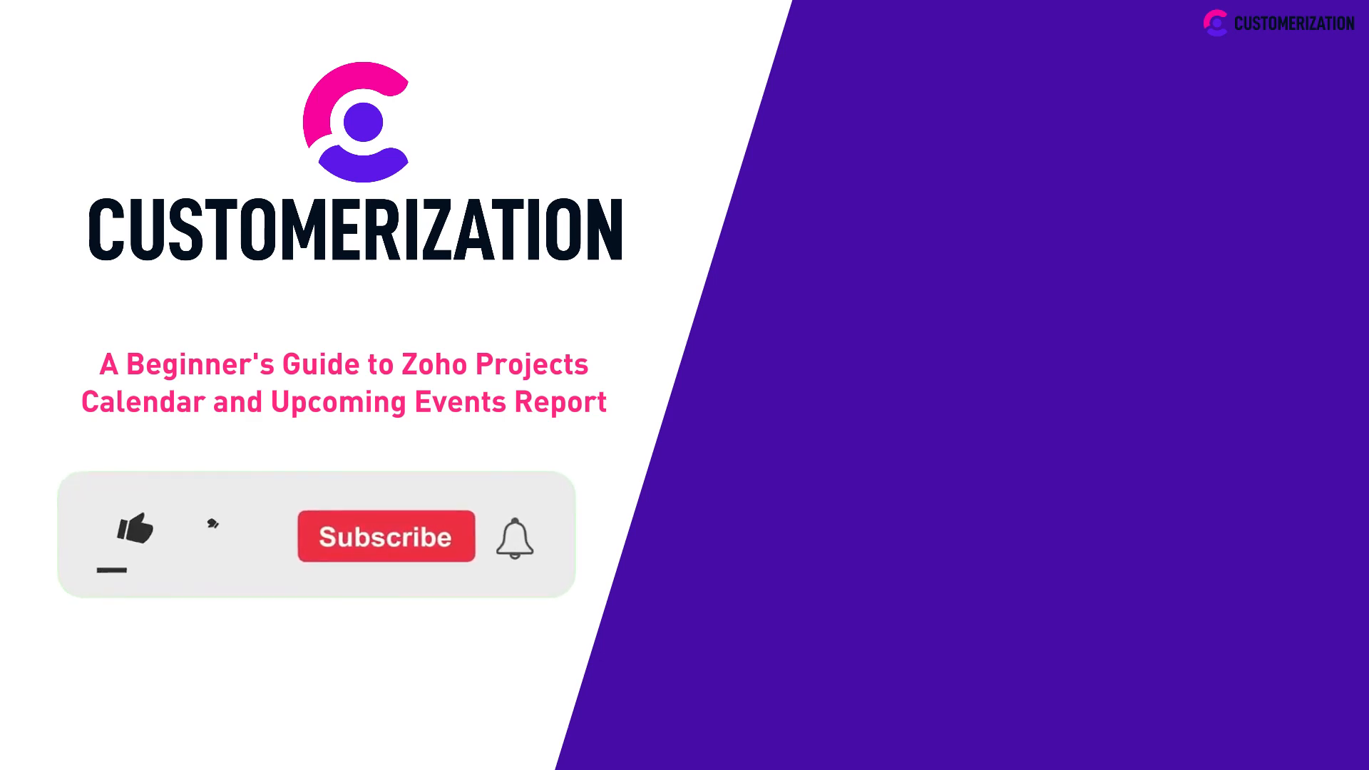
{"action": "left_click", "coordinate": [135, 531]}
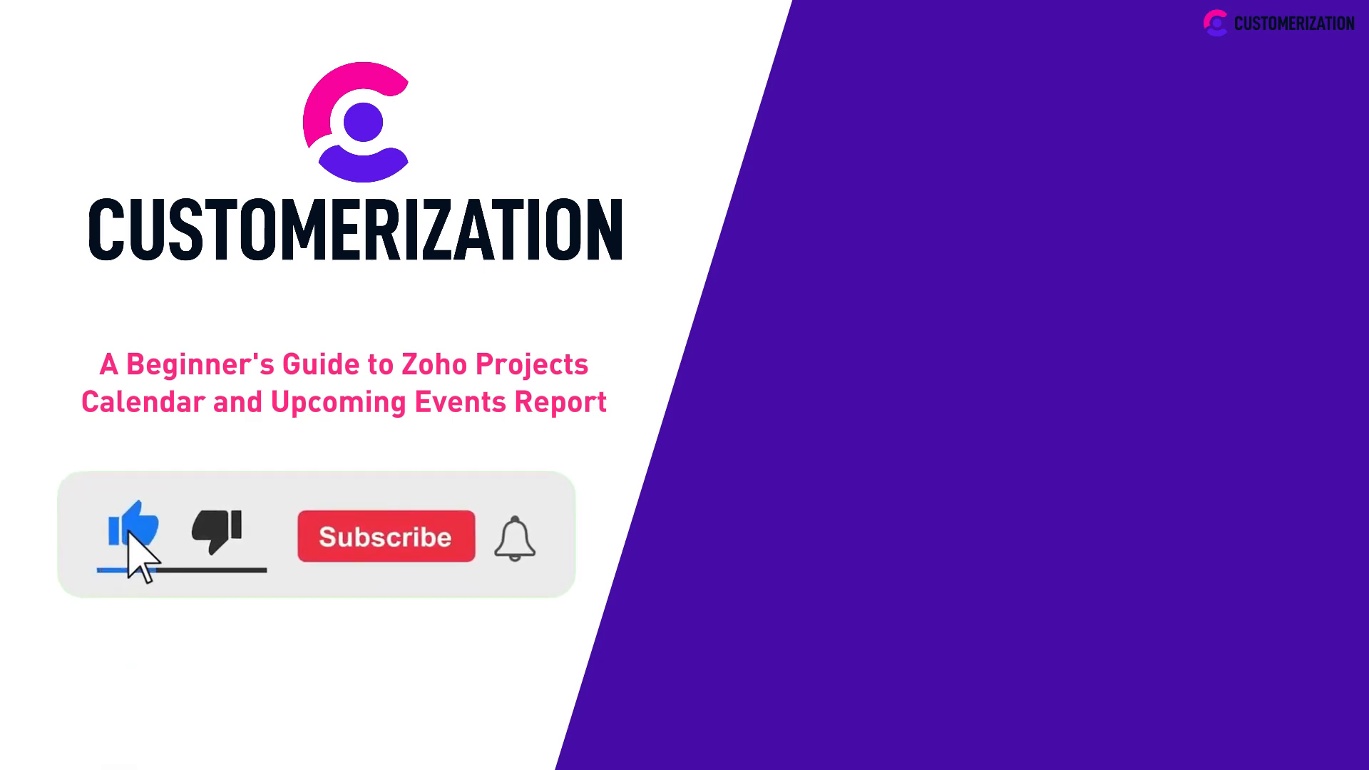
{"action": "left_click", "coordinate": [385, 536]}
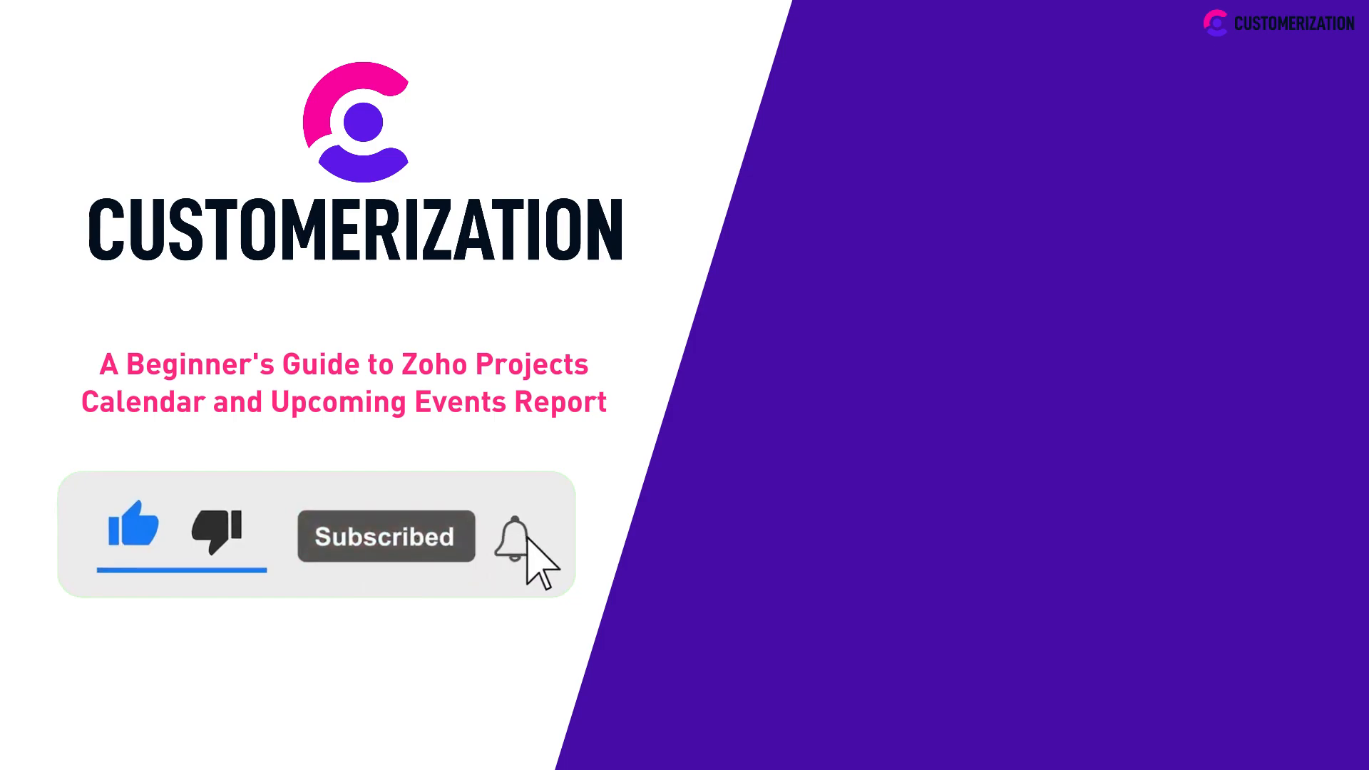
{"action": "left_click", "coordinate": [514, 537]}
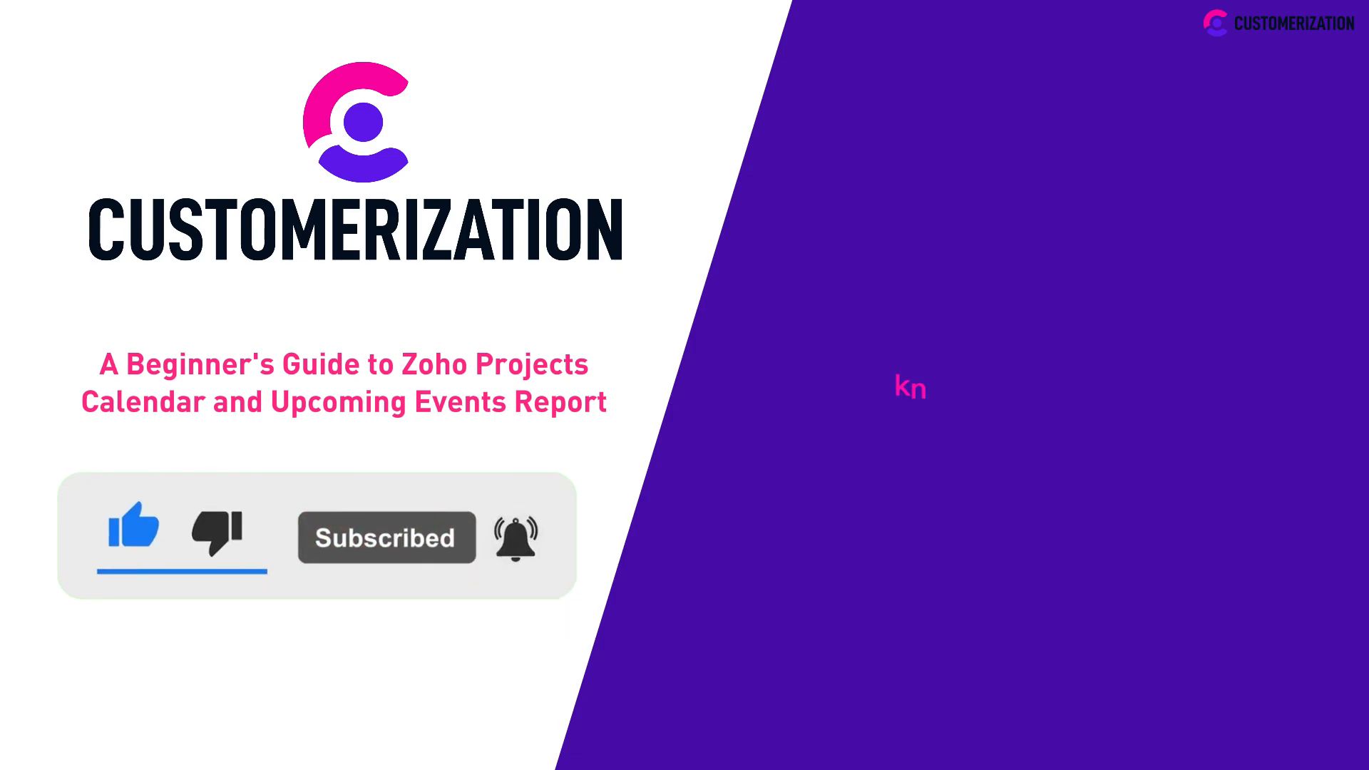